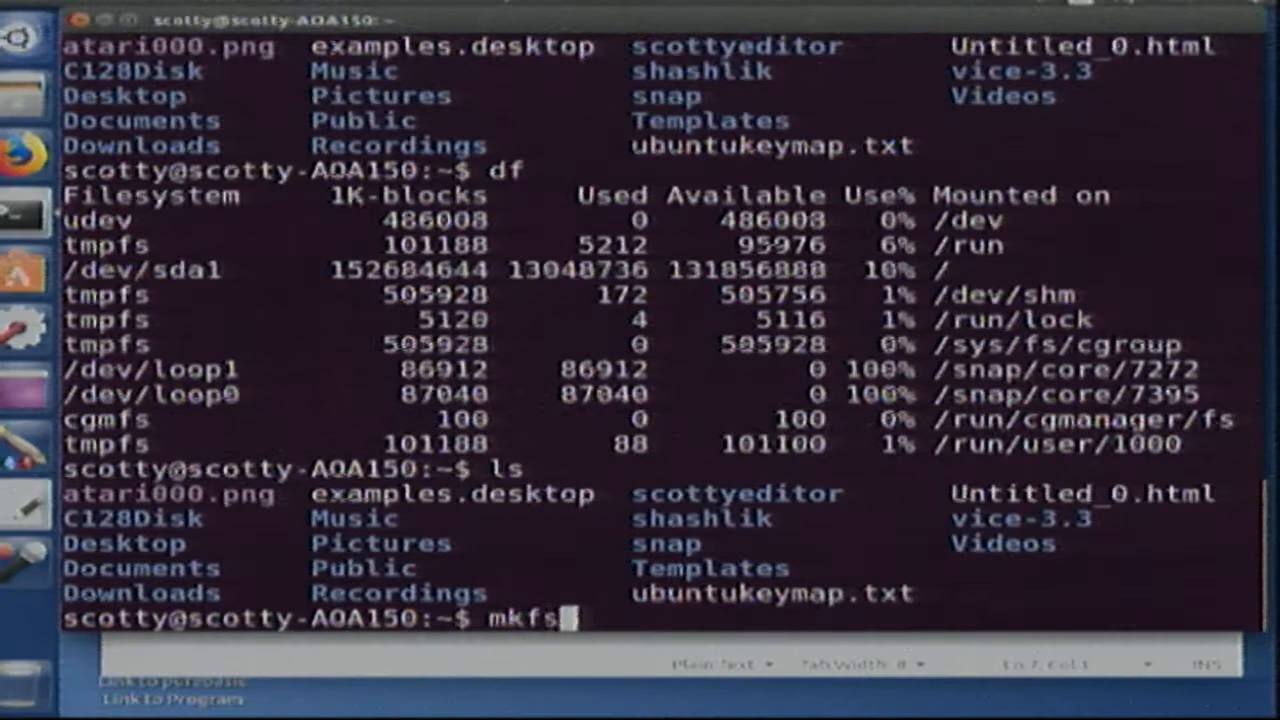
# Step: Run mkfs.msdos -C /home/scotty/disk.img 720 to build a 720K FAT floppy image
pyautogui.write('.m')
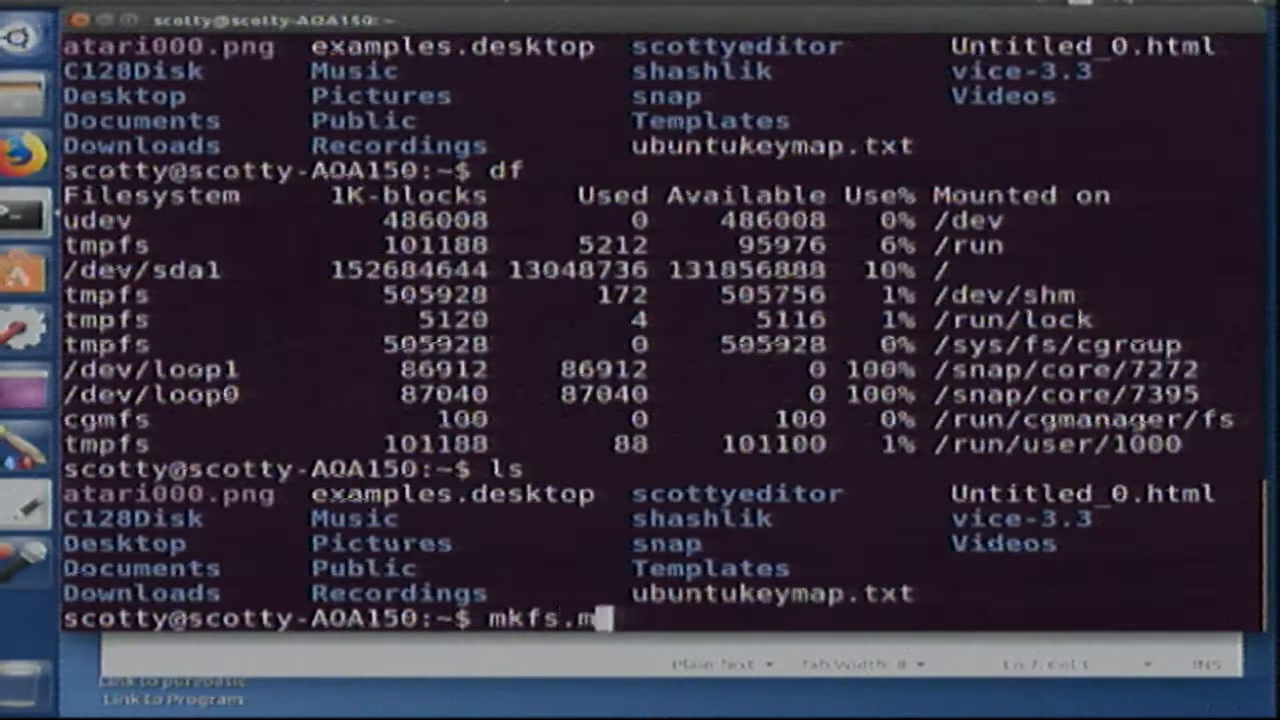
pyautogui.write('sdos -')
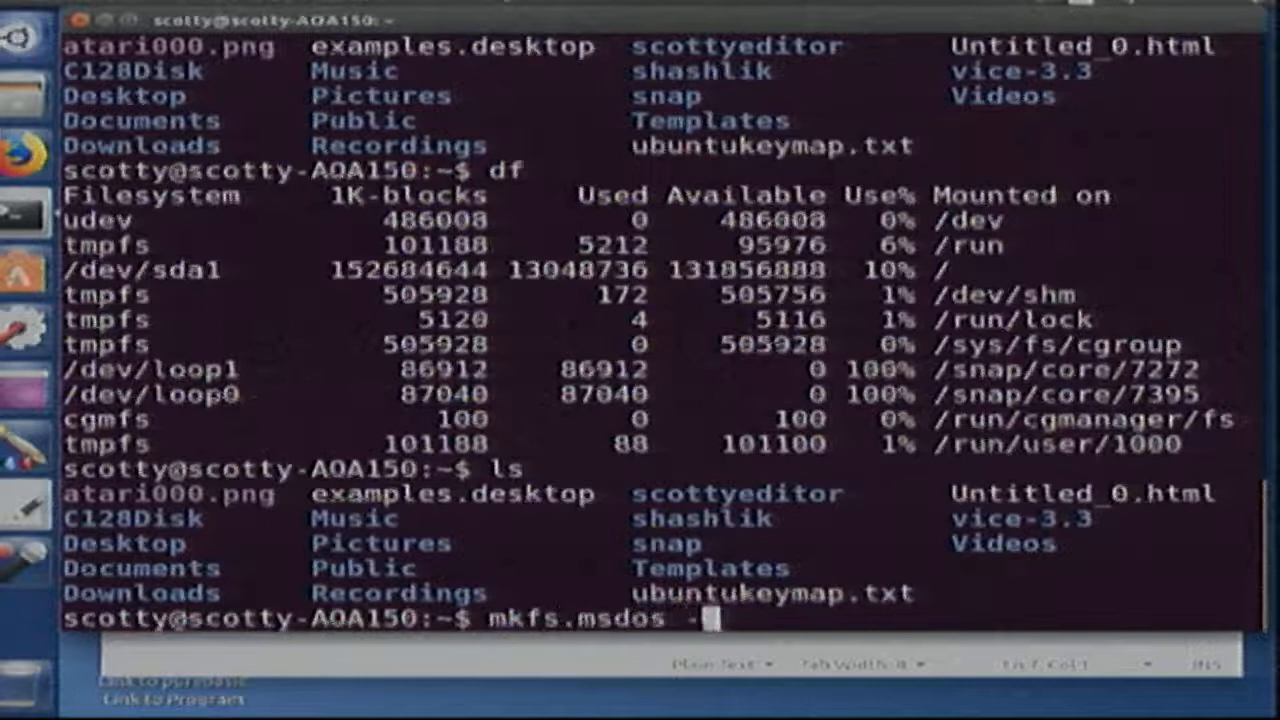
pyautogui.write('C')
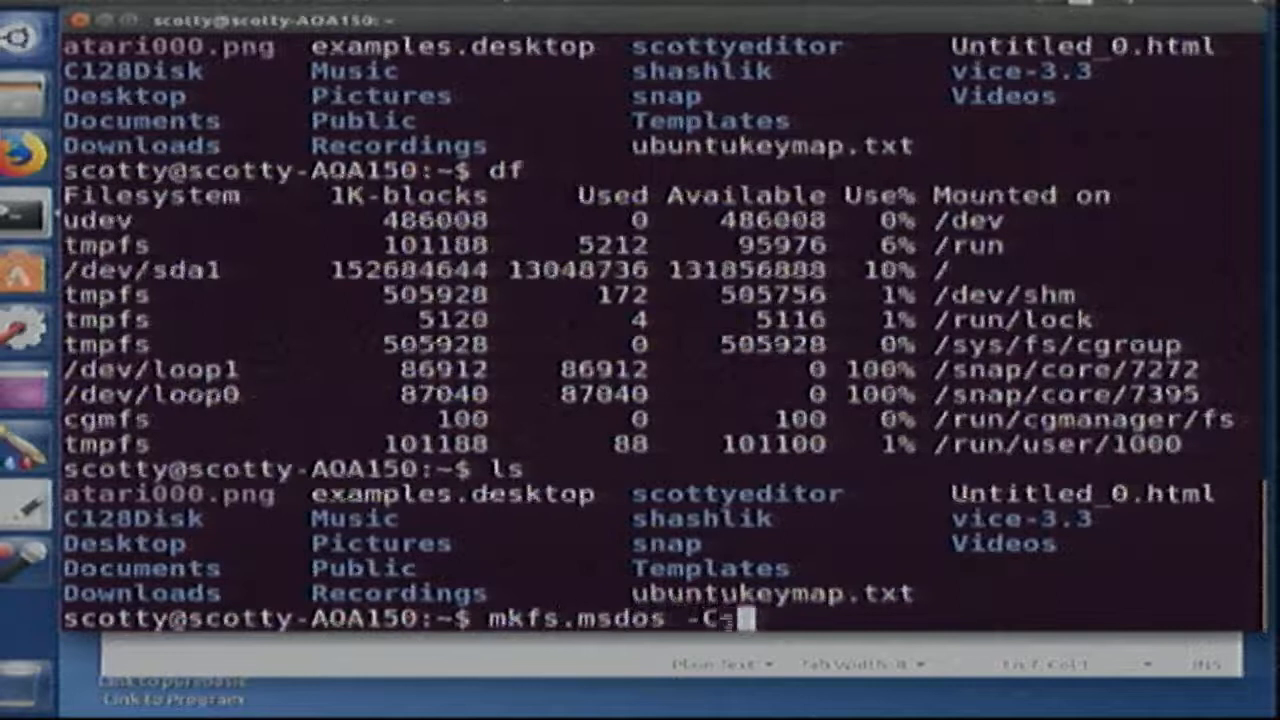
pyautogui.write('/home')
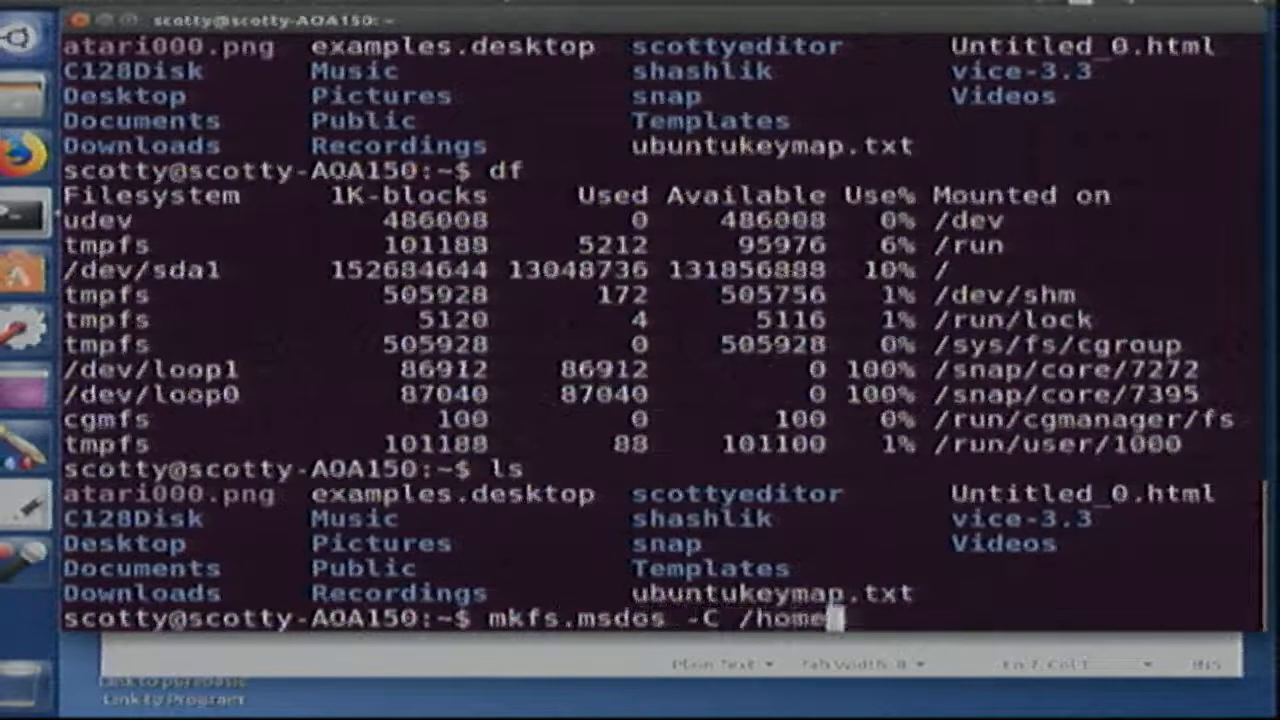
pyautogui.write('scotty')
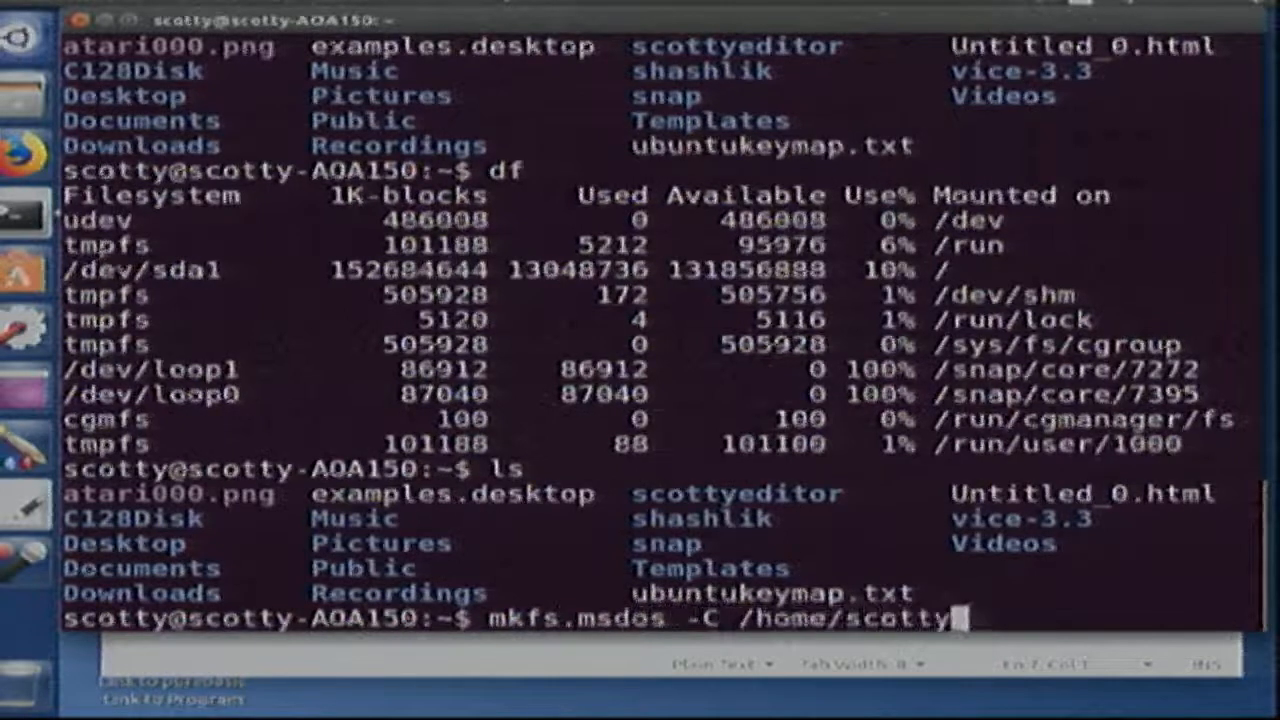
pyautogui.write('/')
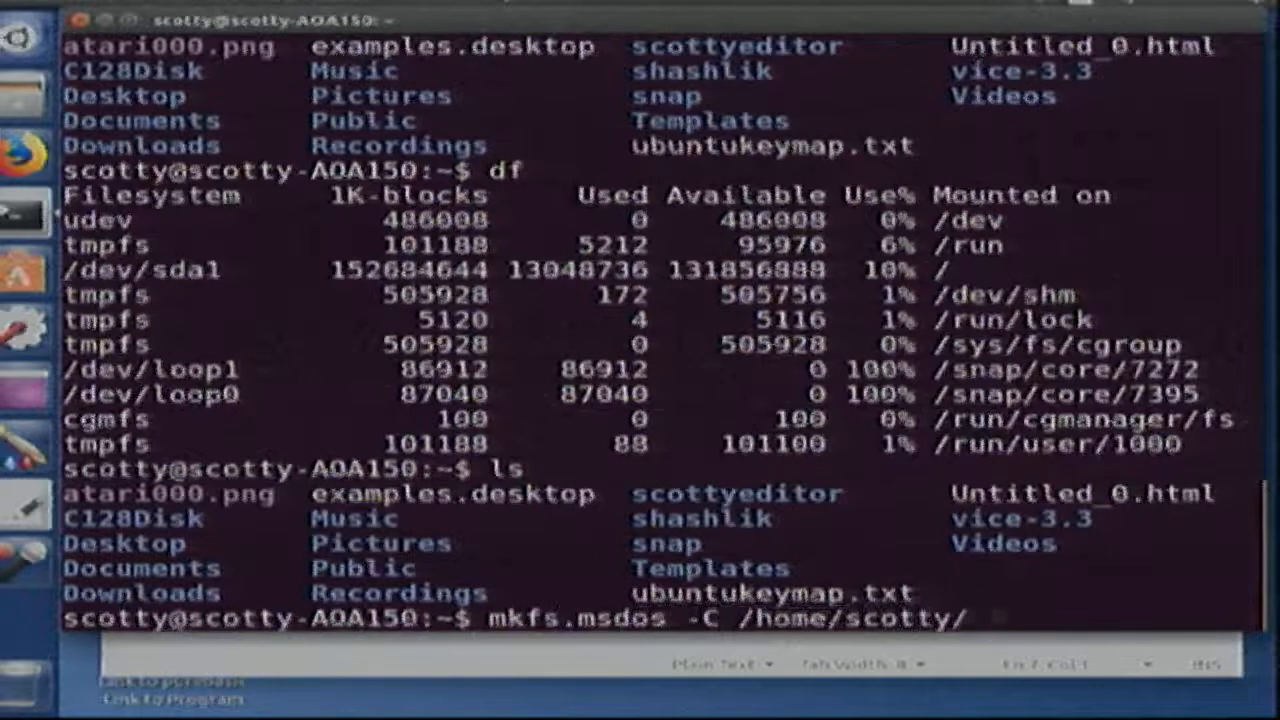
pyautogui.write('disk.i')
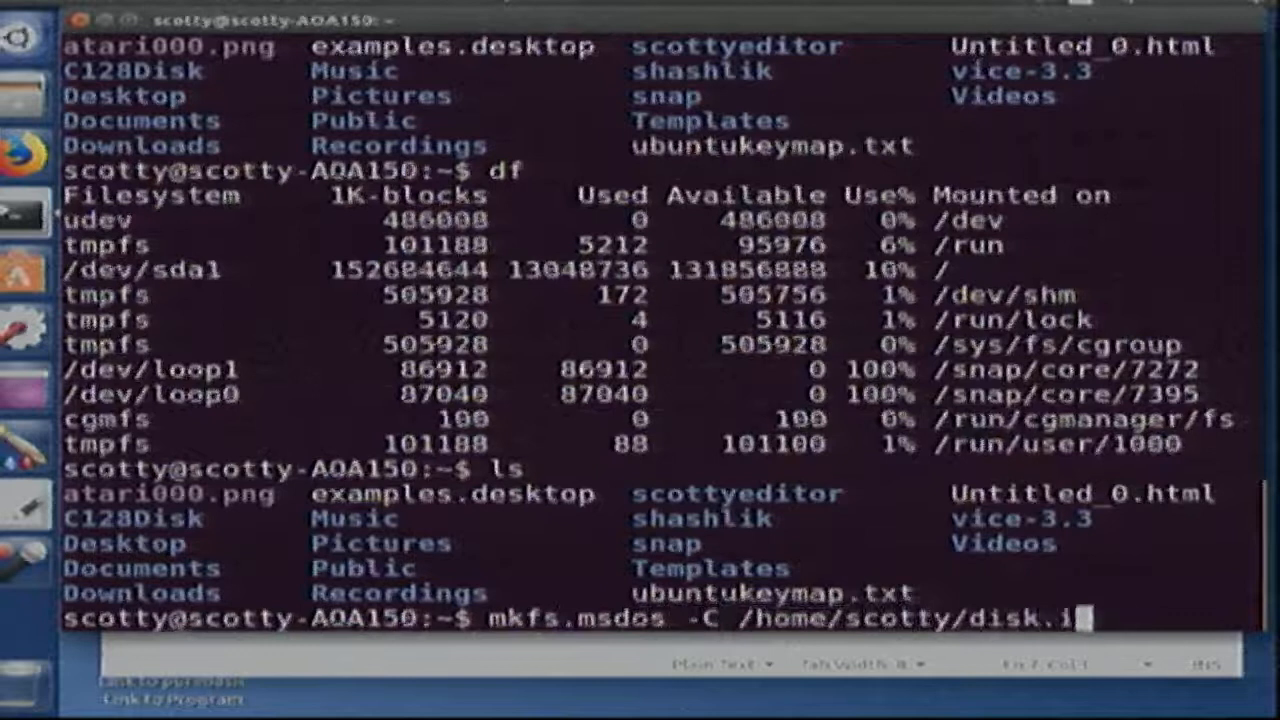
pyautogui.write('mg')
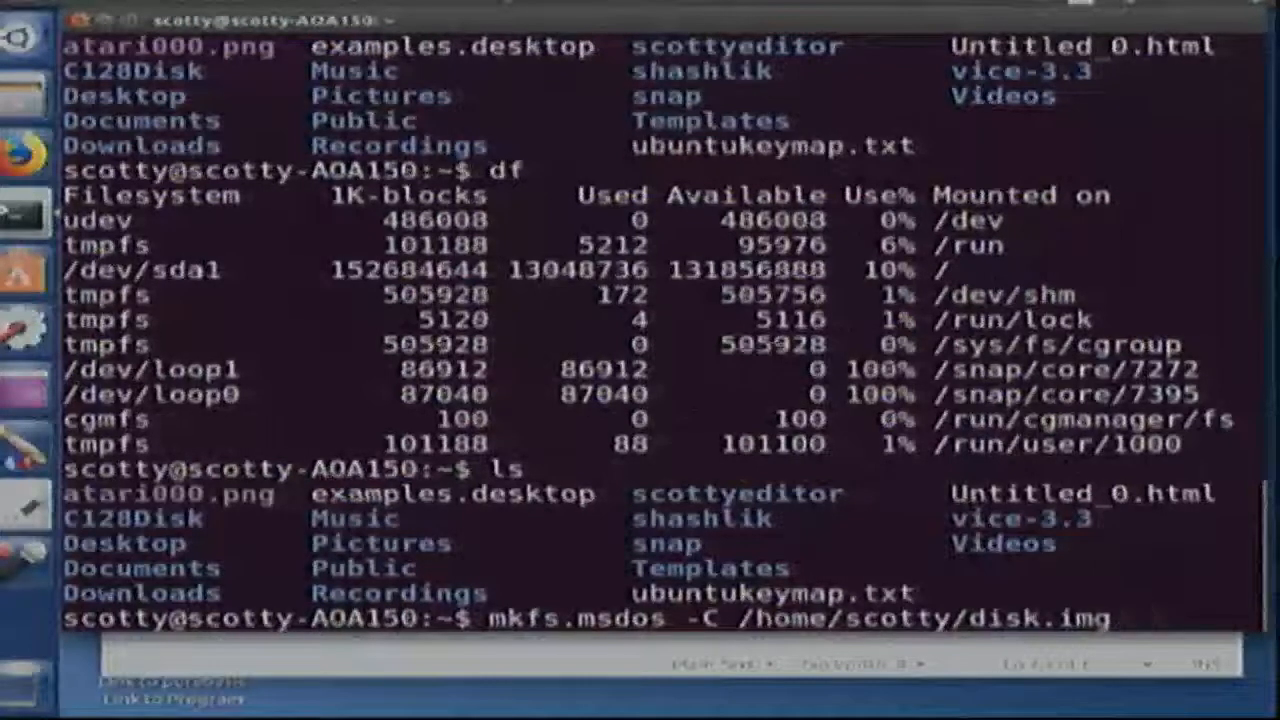
pyautogui.write('720')
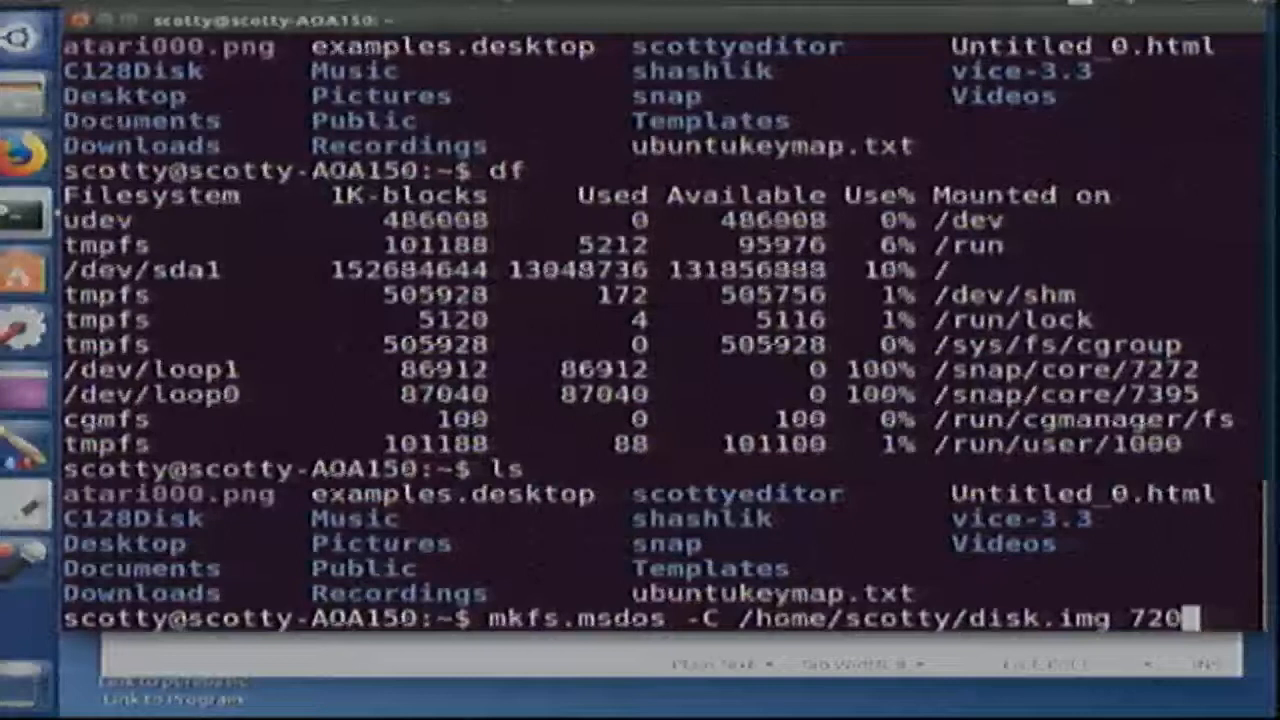
pyautogui.press('Return')
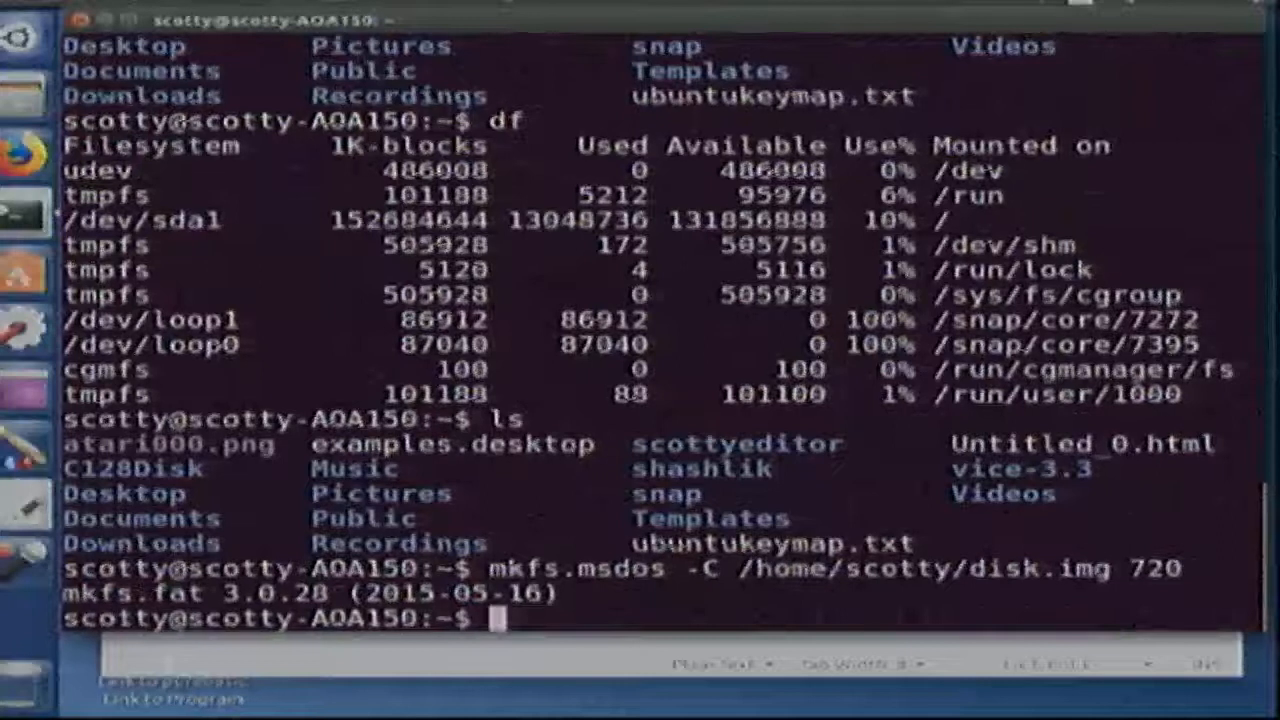
pyautogui.write('sudo')
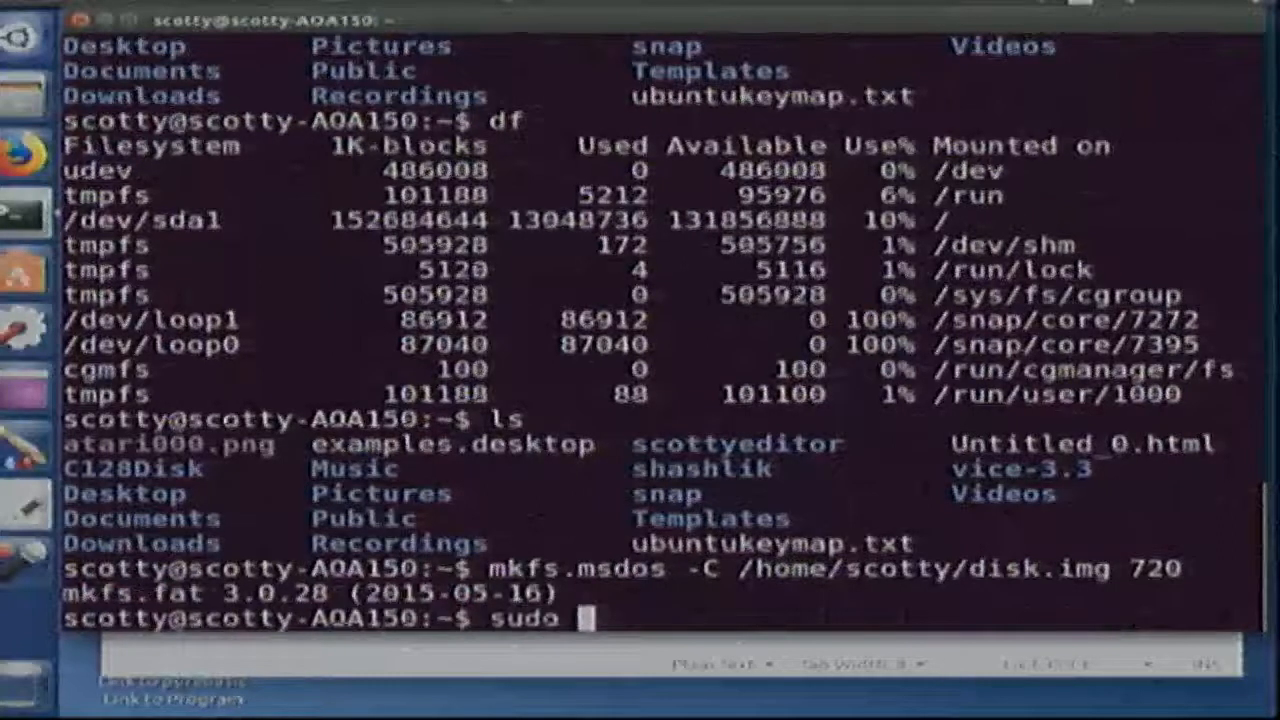
pyautogui.write('mount')
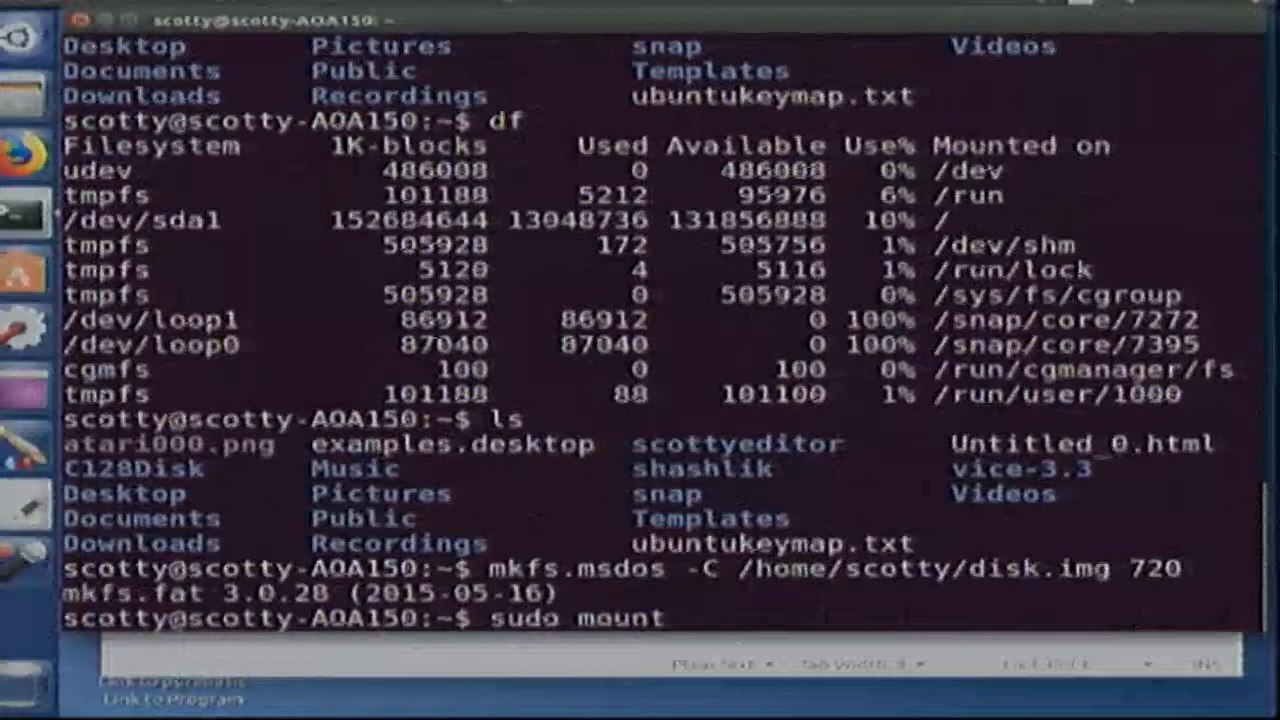
pyautogui.write('-o')
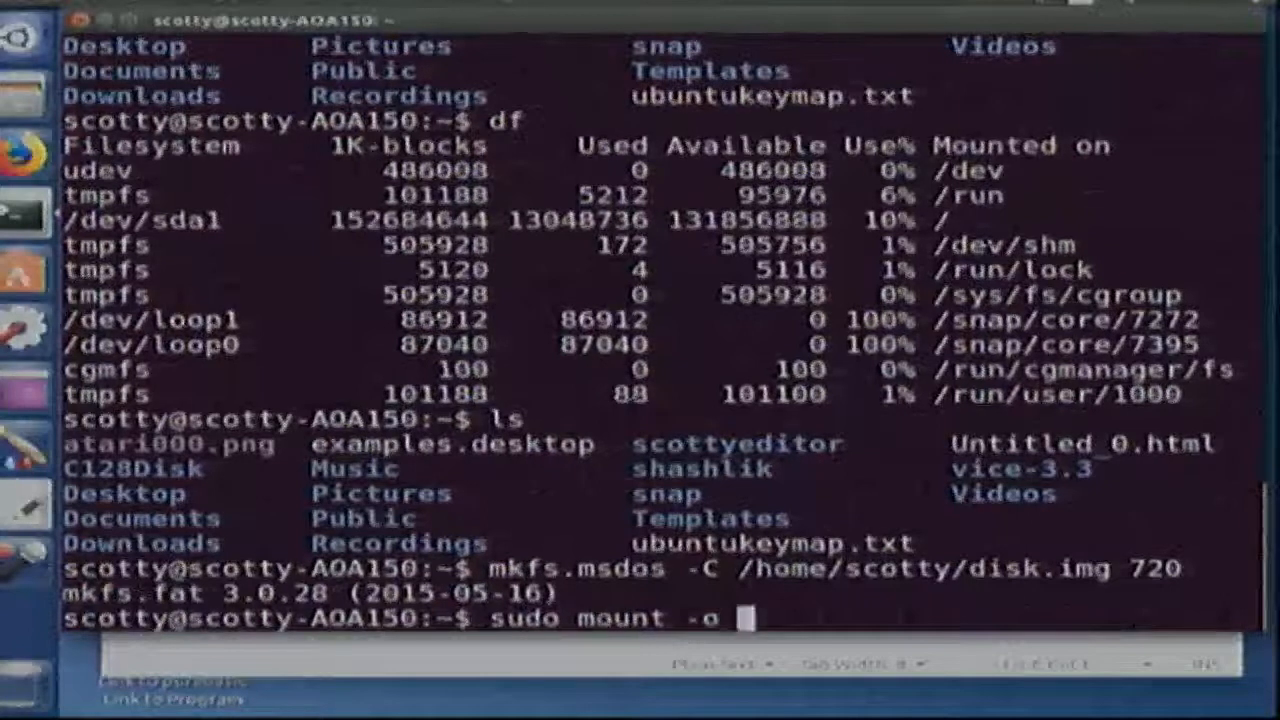
pyautogui.write('loop')
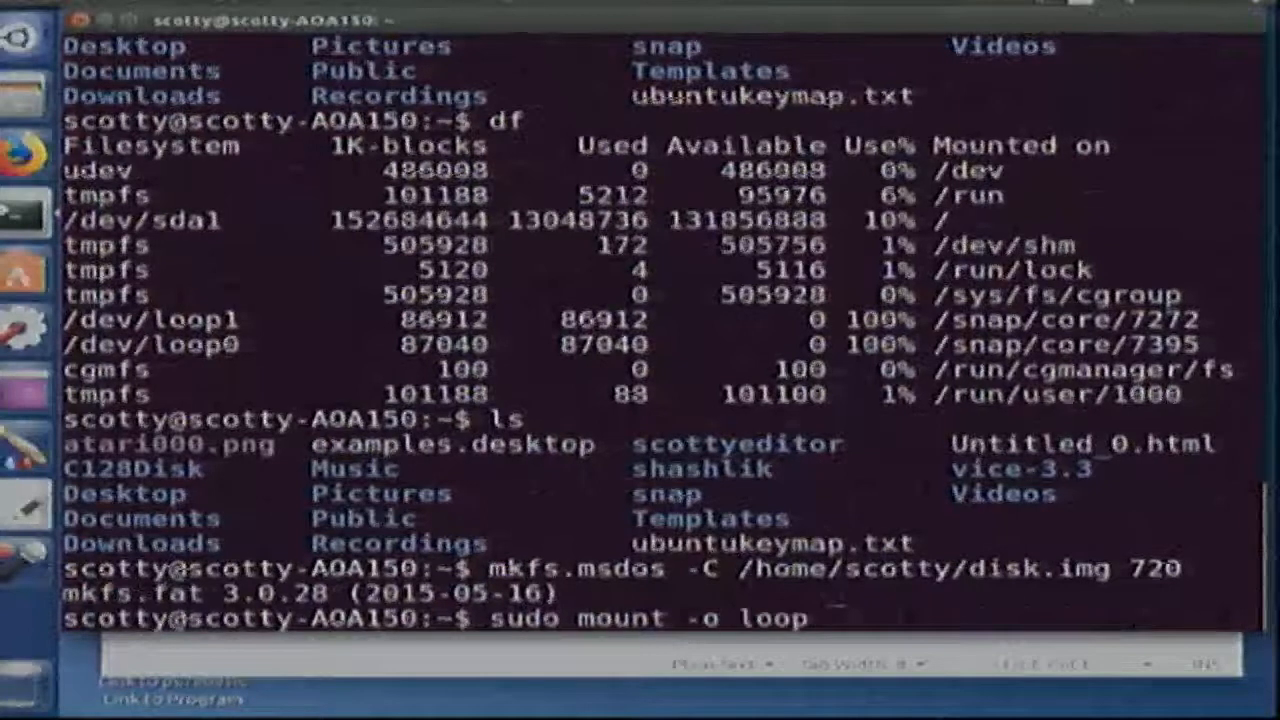
pyautogui.press('ctrl+c')
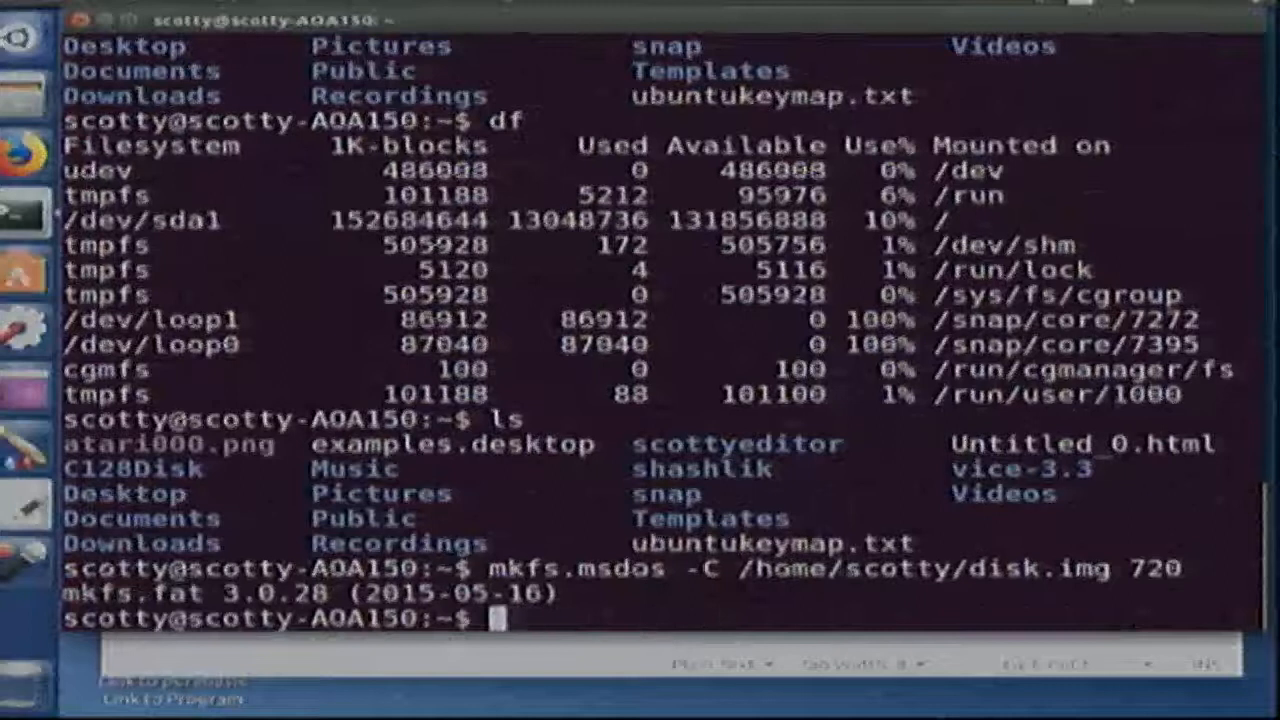
# Step: Create the /media/floppy1 mount-point directory with sudo mkdir, entering the administrator password
pyautogui.write('sudo')
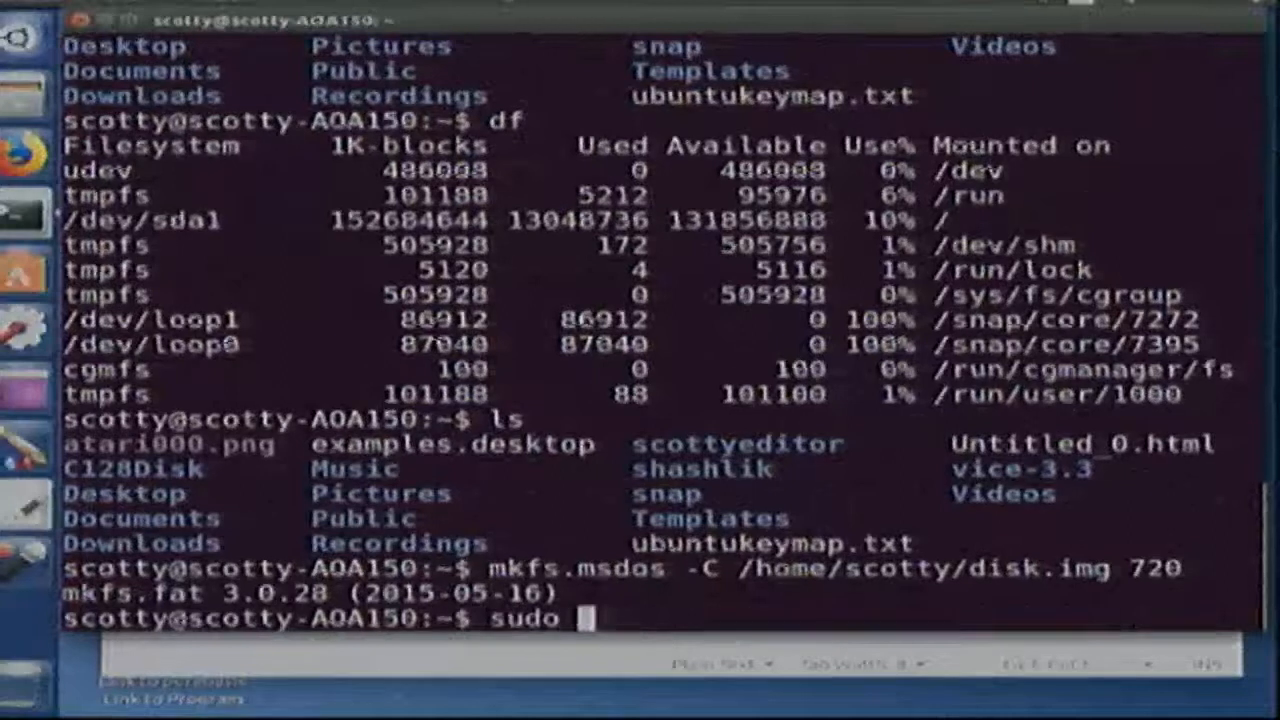
pyautogui.write('mkdir')
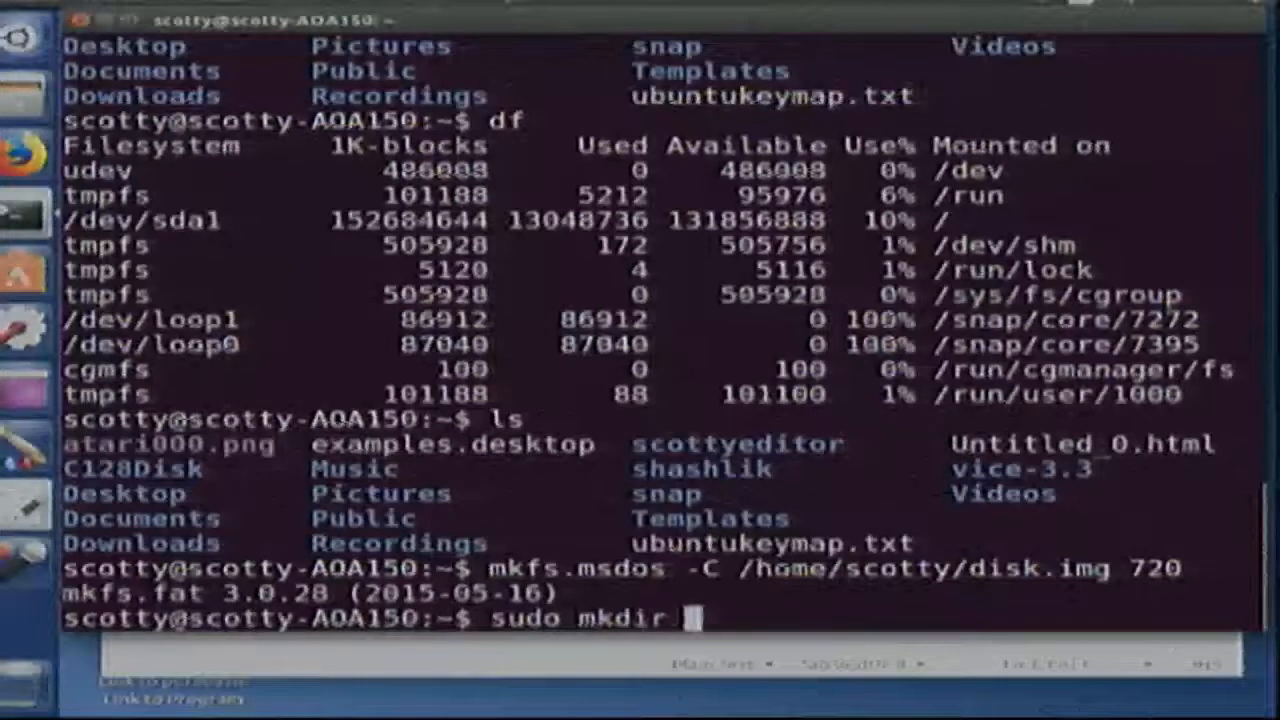
pyautogui.write('/media')
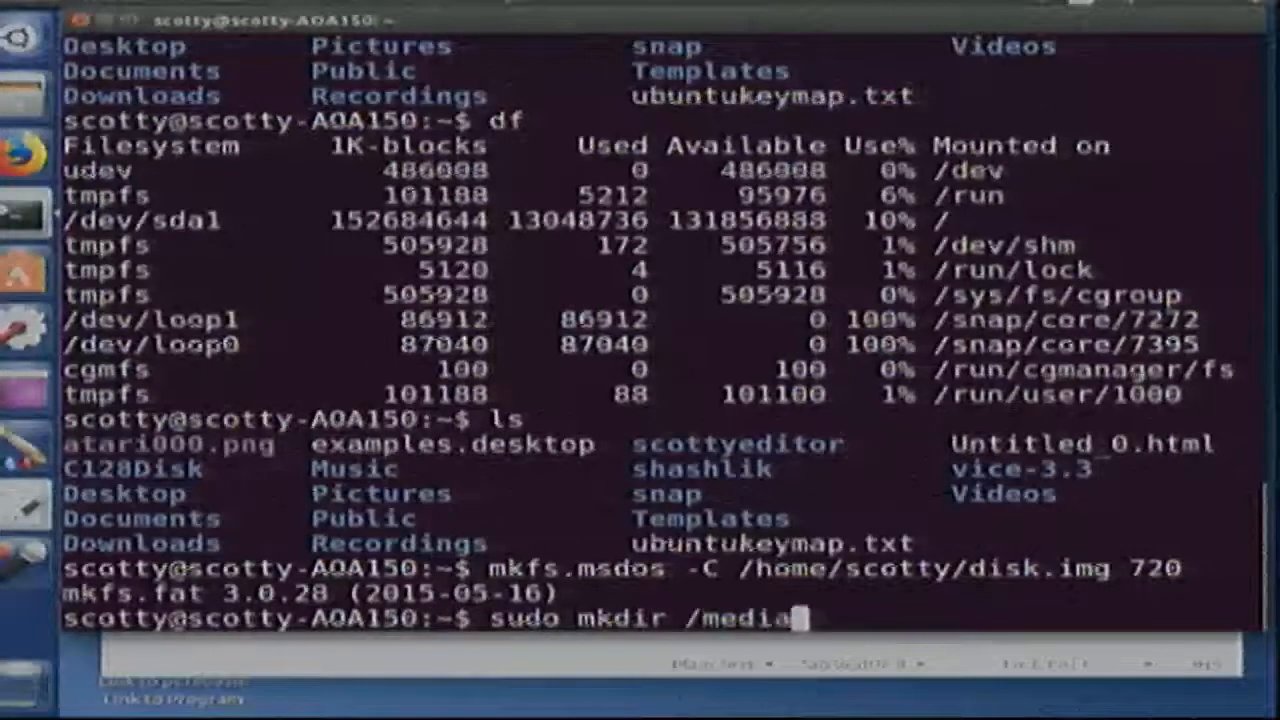
pyautogui.write('floppy')
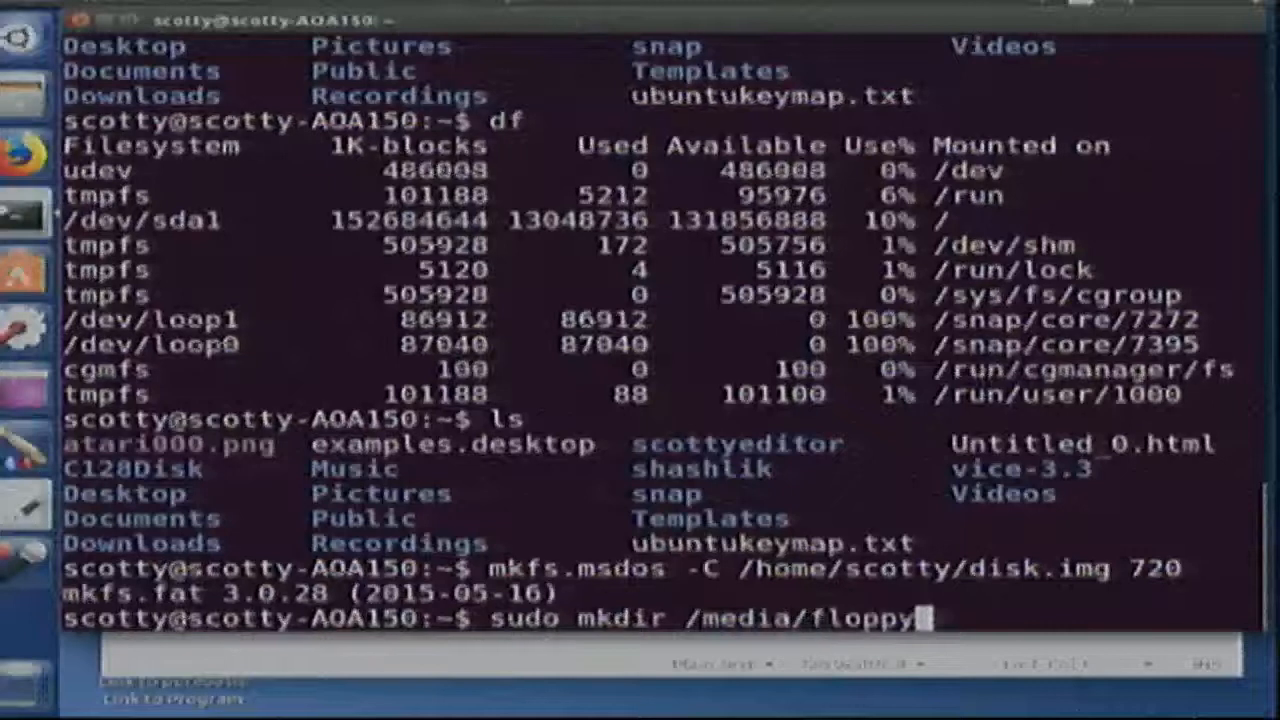
pyautogui.write('1')
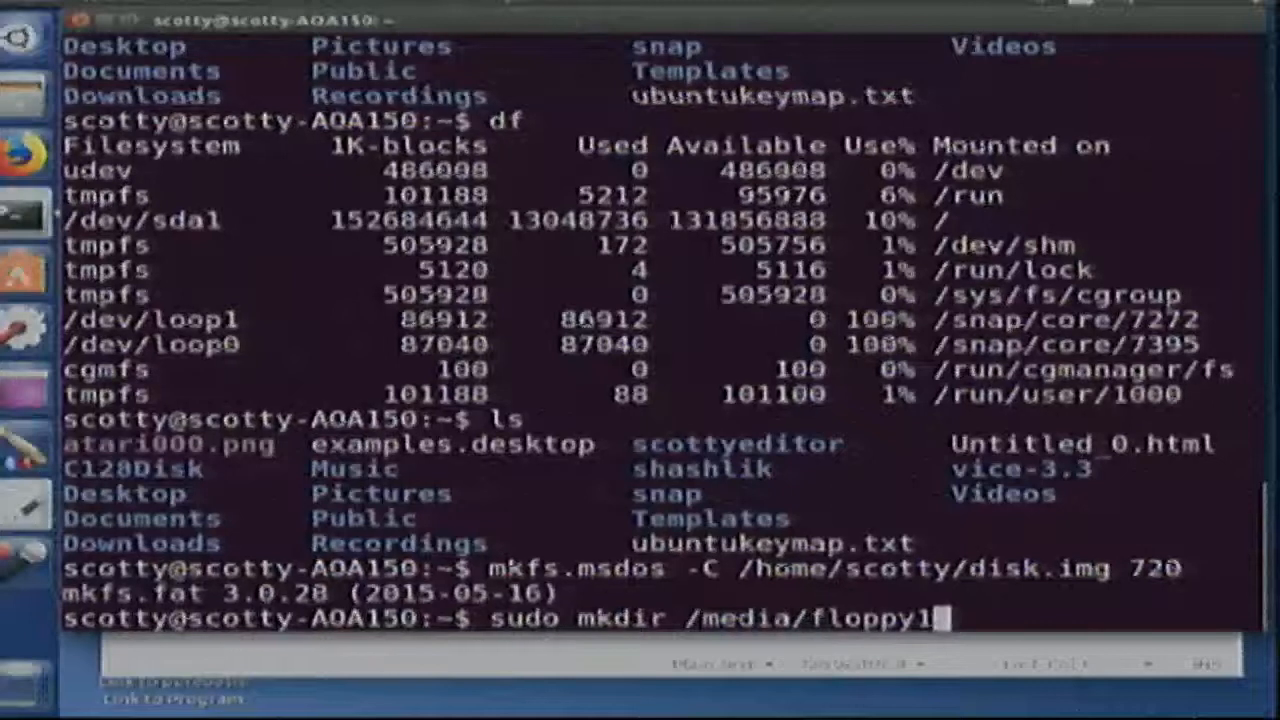
pyautogui.press('Return')
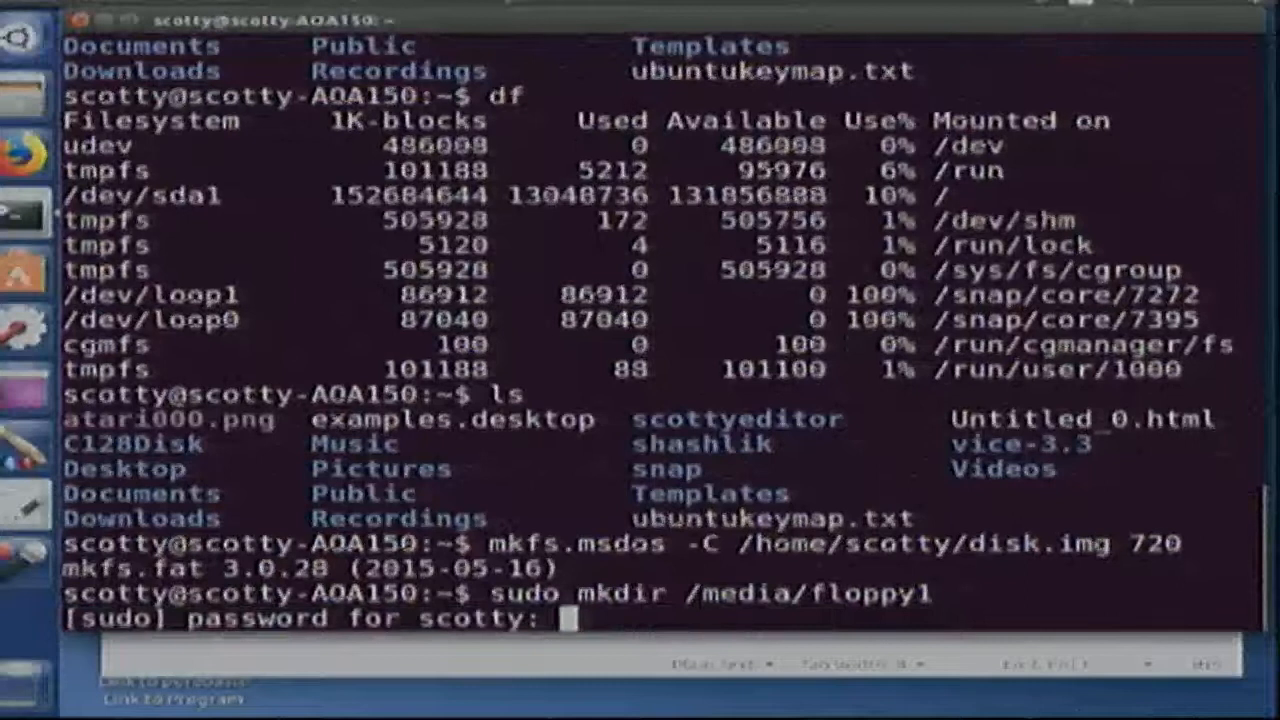
pyautogui.press('Return')
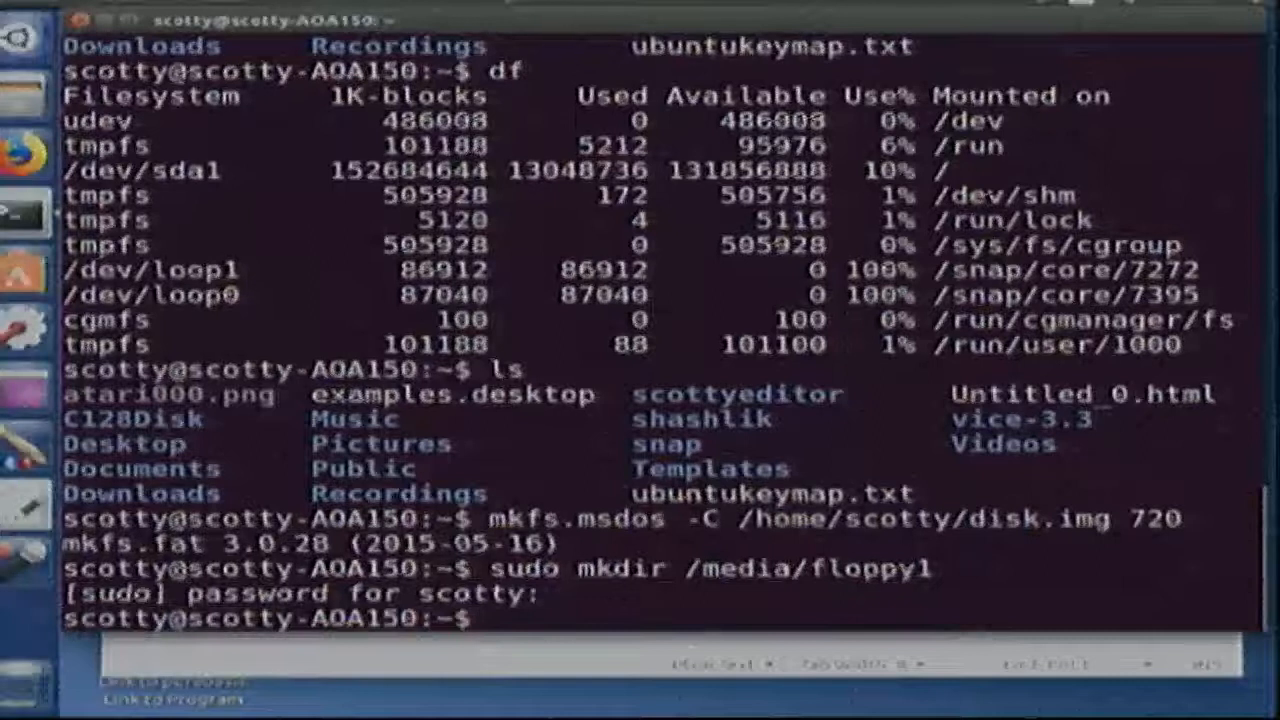
# Step: Loop-mount /home/scotty/disk.img at /media/floppy1 with sudo mount -o loop
pyautogui.write('mount')
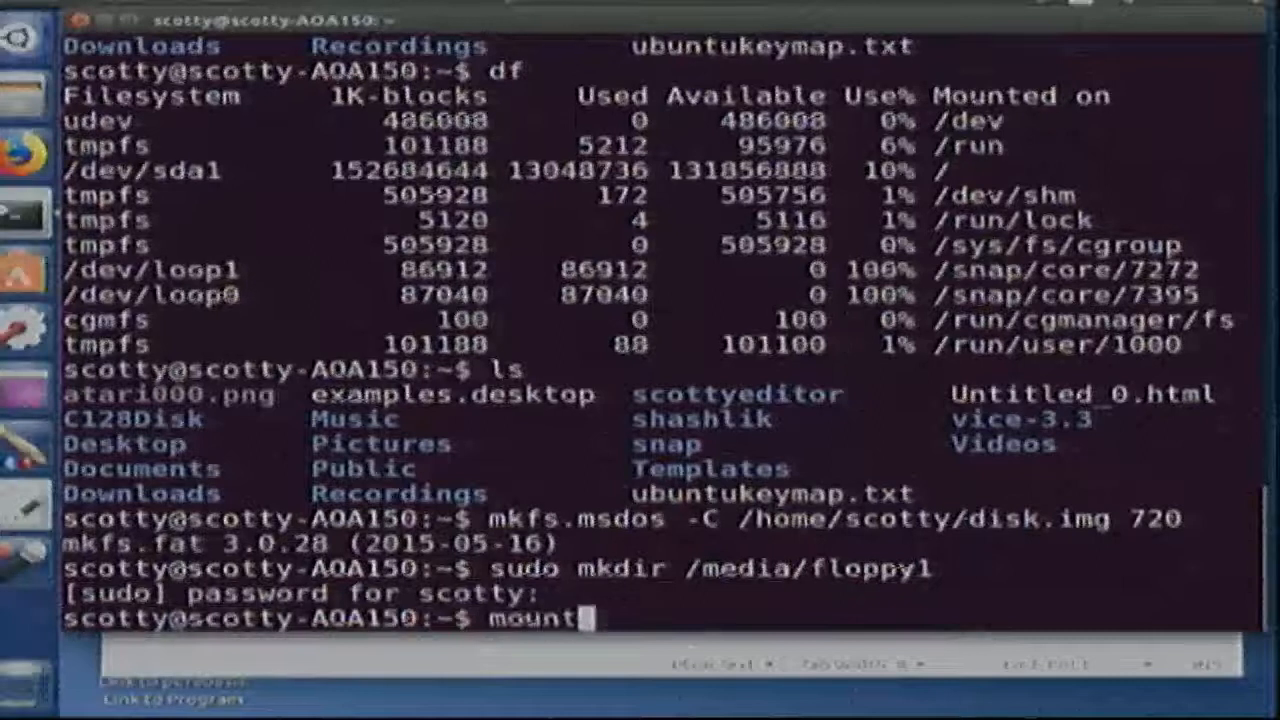
pyautogui.write('sudo')
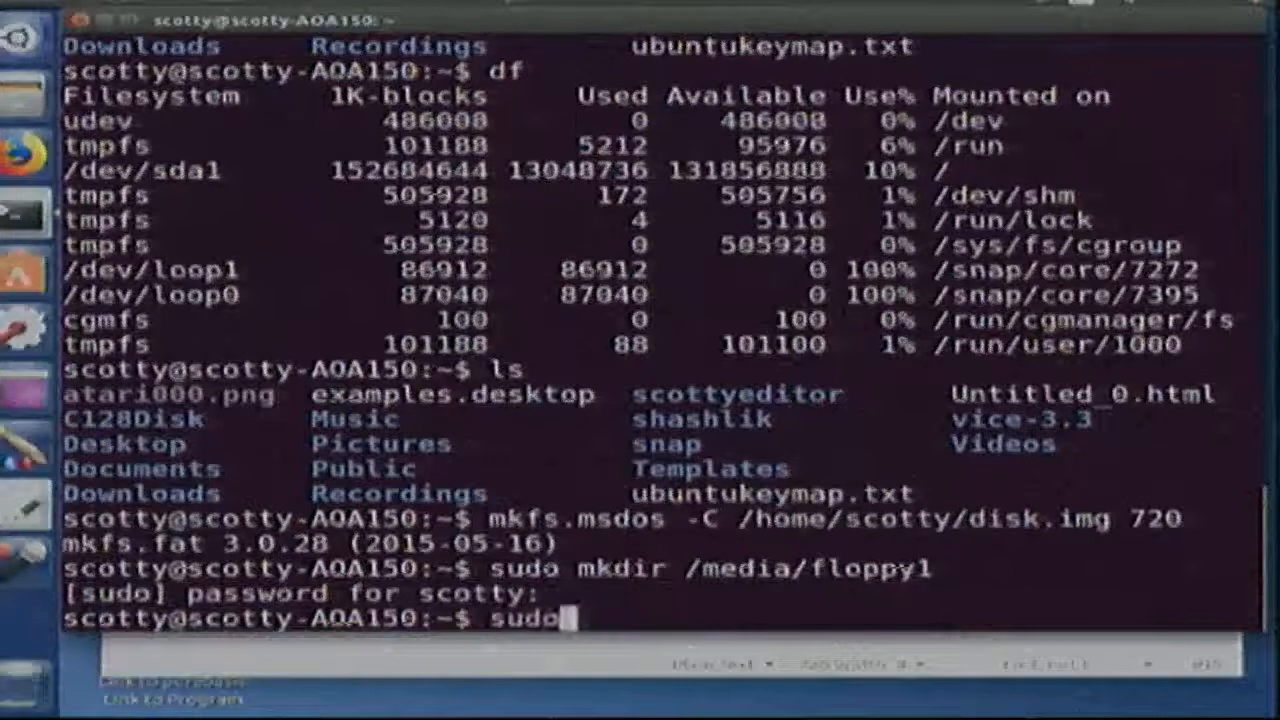
pyautogui.write('mount -')
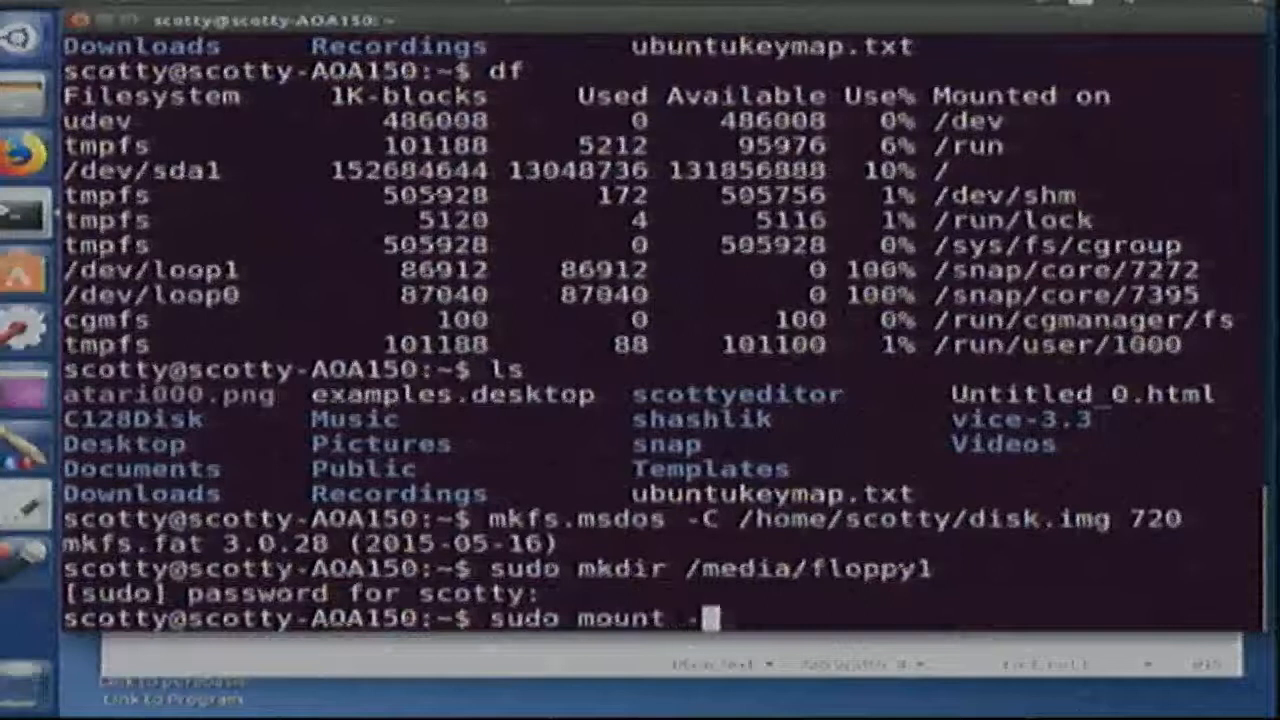
pyautogui.write('o')
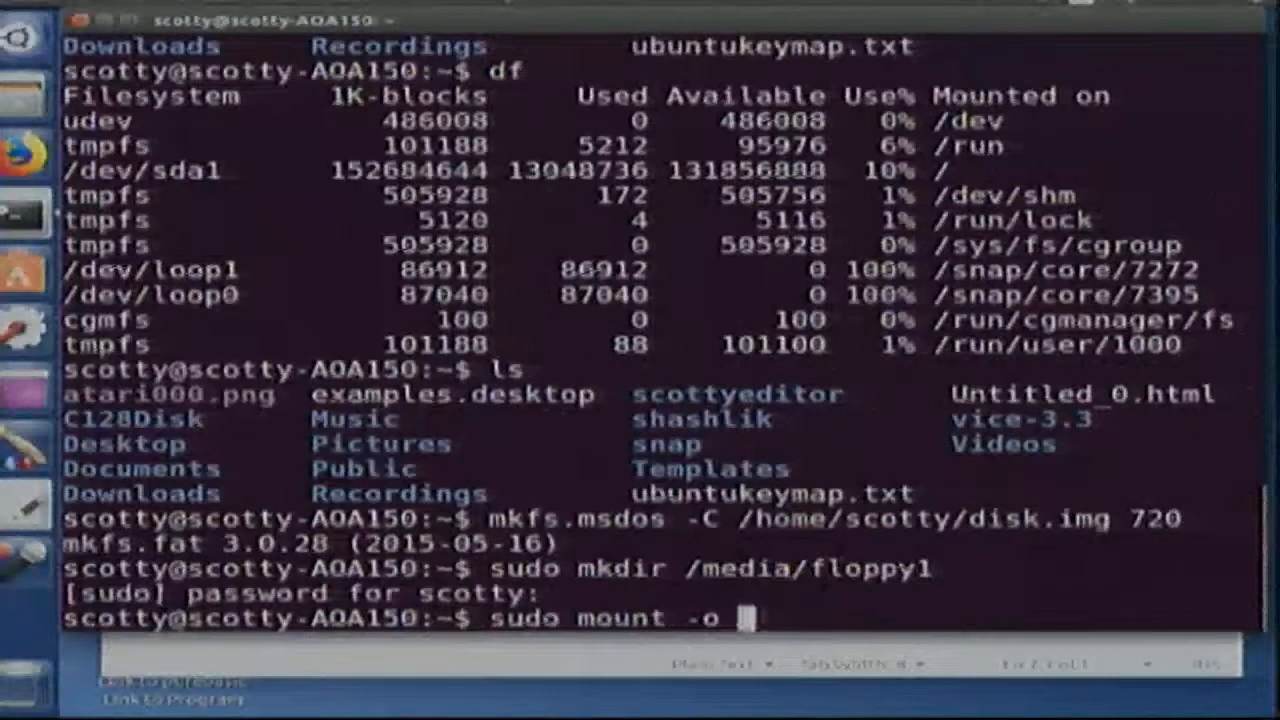
pyautogui.write('l')
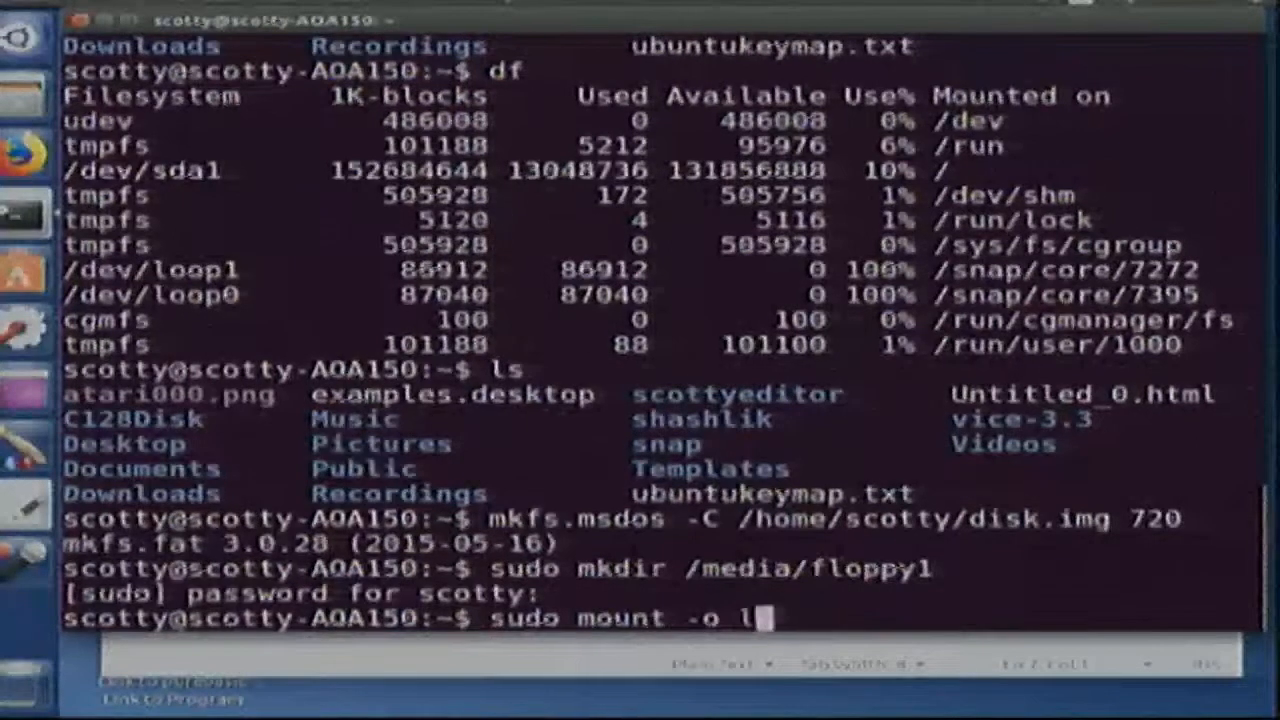
pyautogui.write('oop')
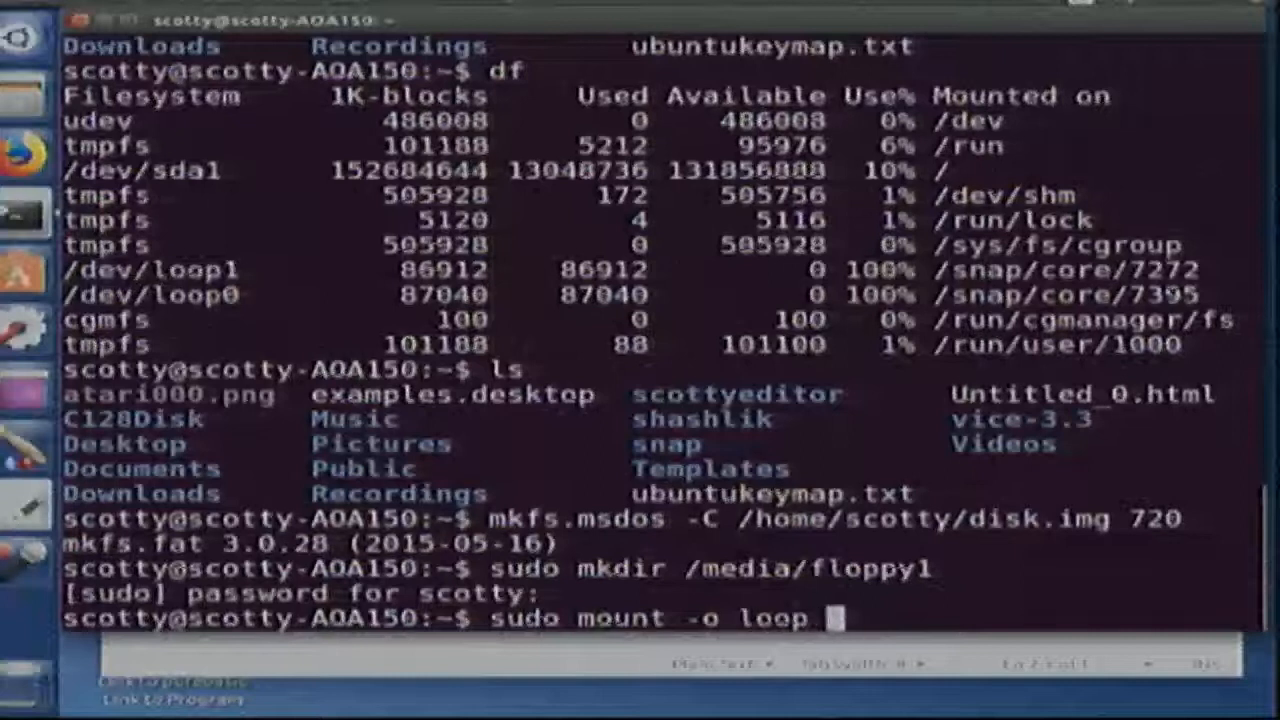
pyautogui.write('/')
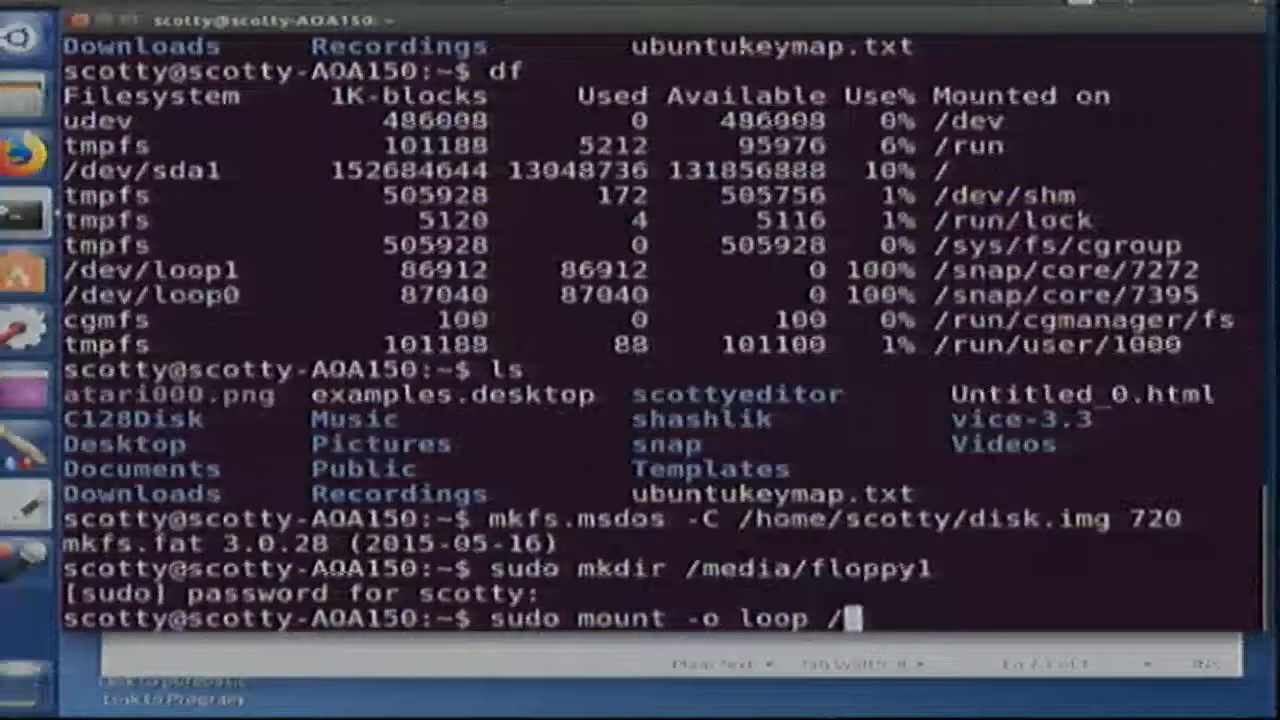
pyautogui.write('home/sco')
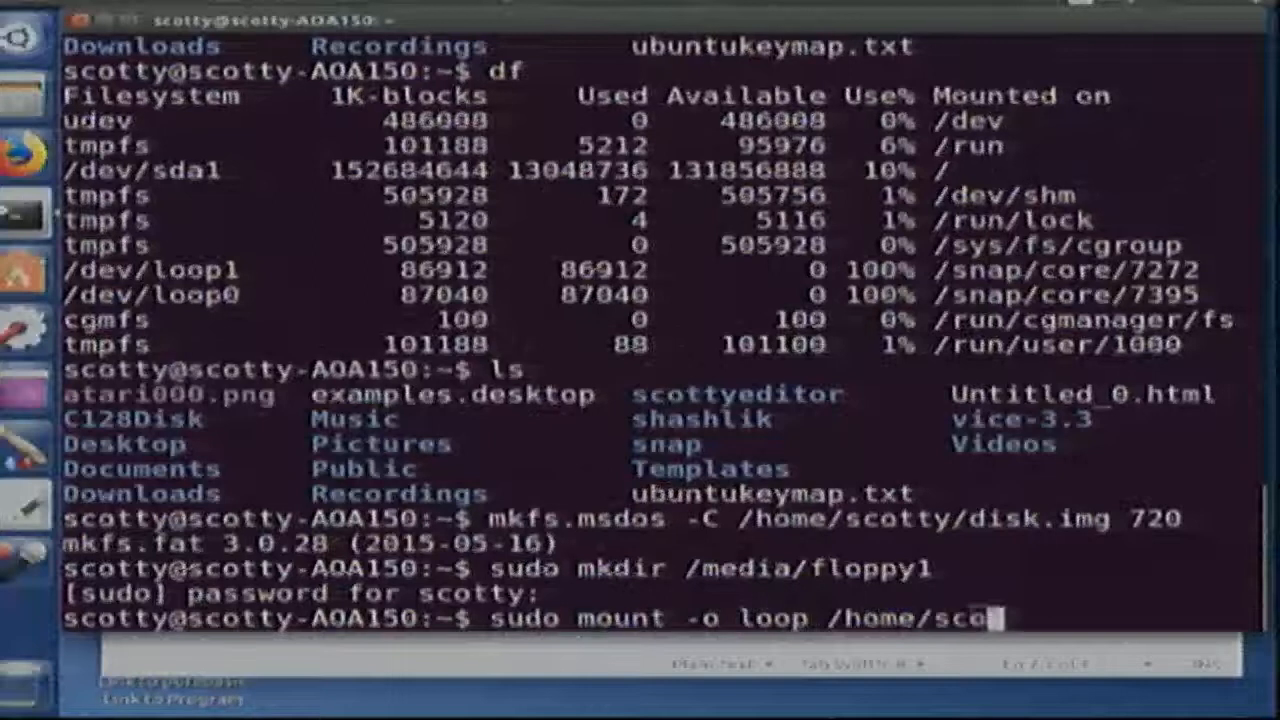
pyautogui.write('tty/disk')
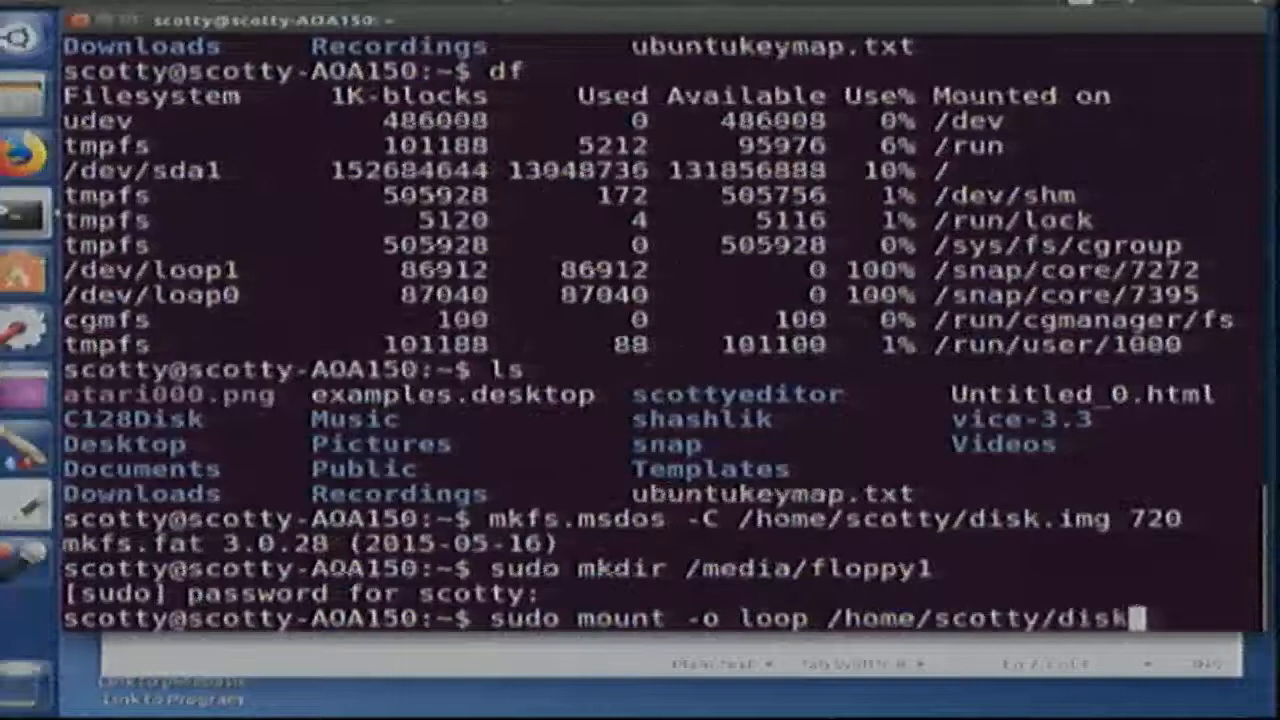
pyautogui.write('.img /m')
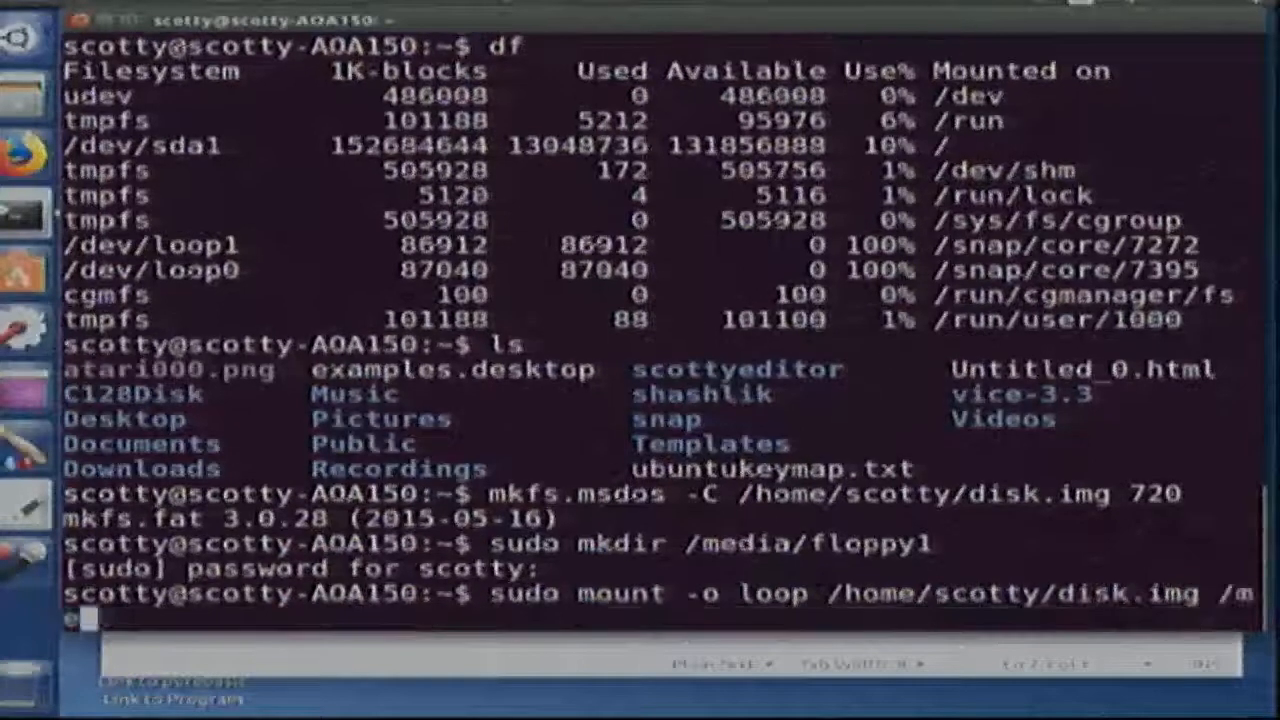
pyautogui.write('edia/f')
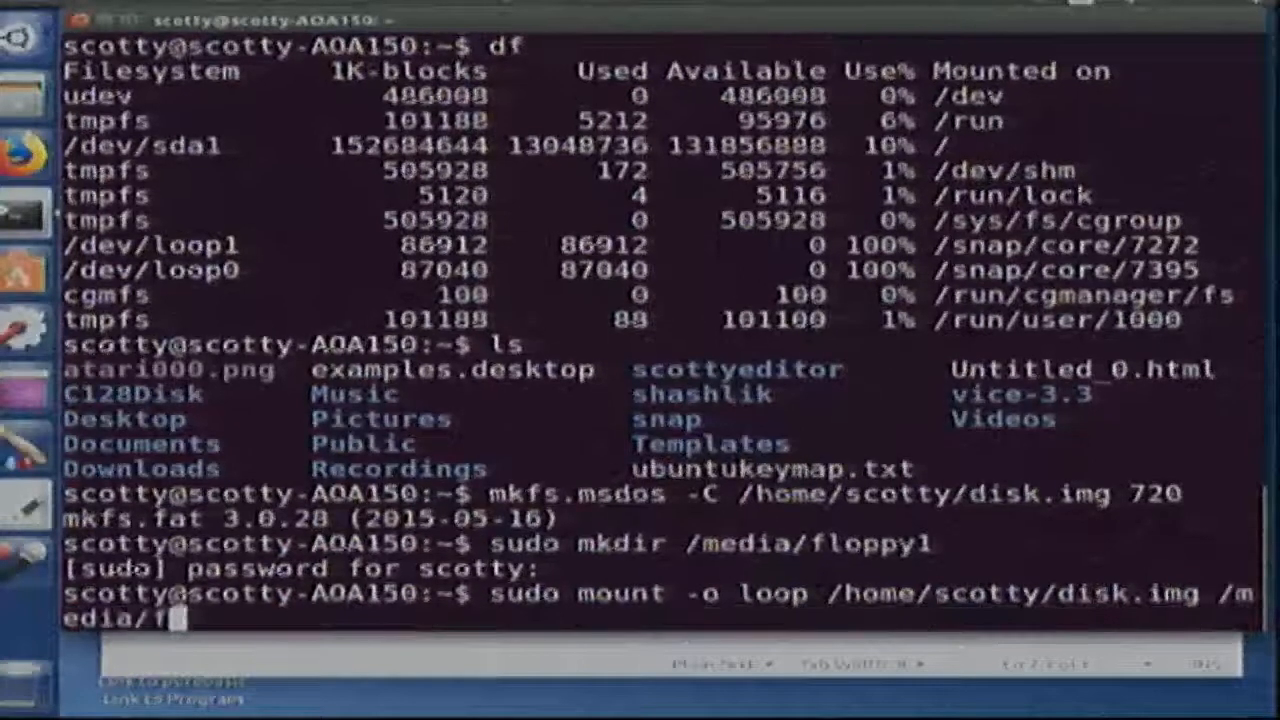
pyautogui.press('Return')
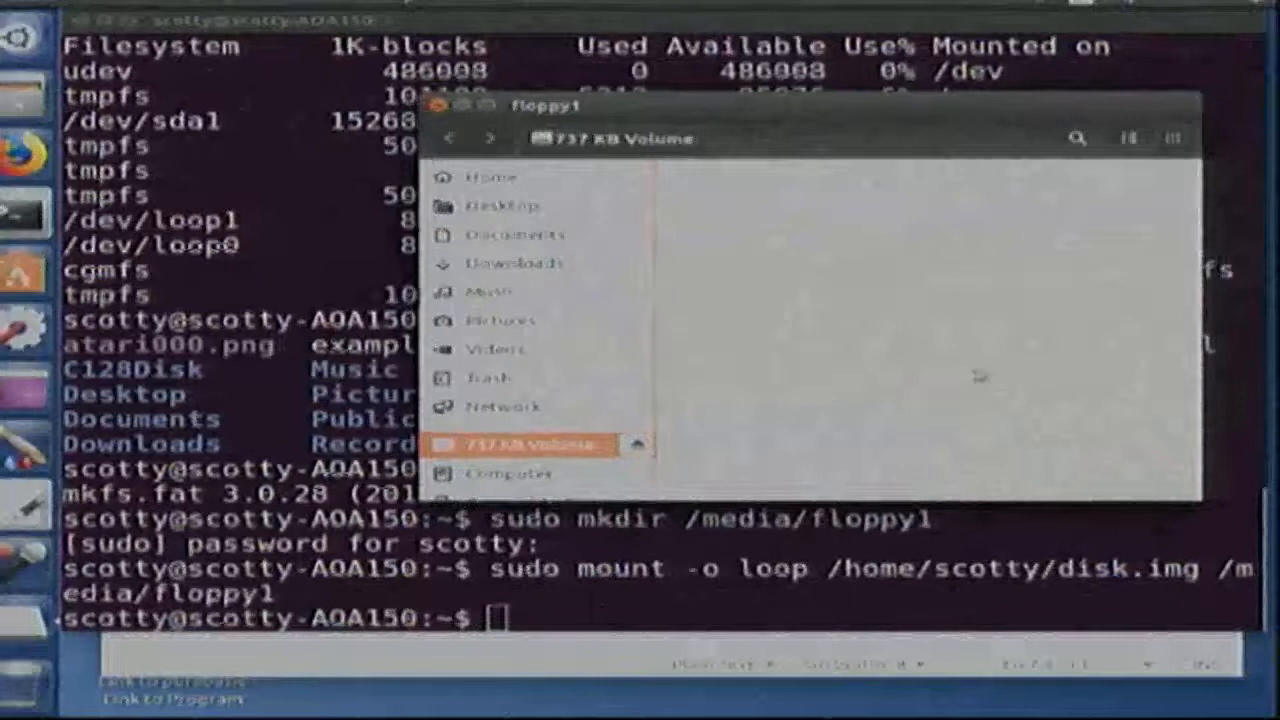
# Step: Right-click inside the empty 737 KB Volume window before closing it
pyautogui.rightClick(980, 375)
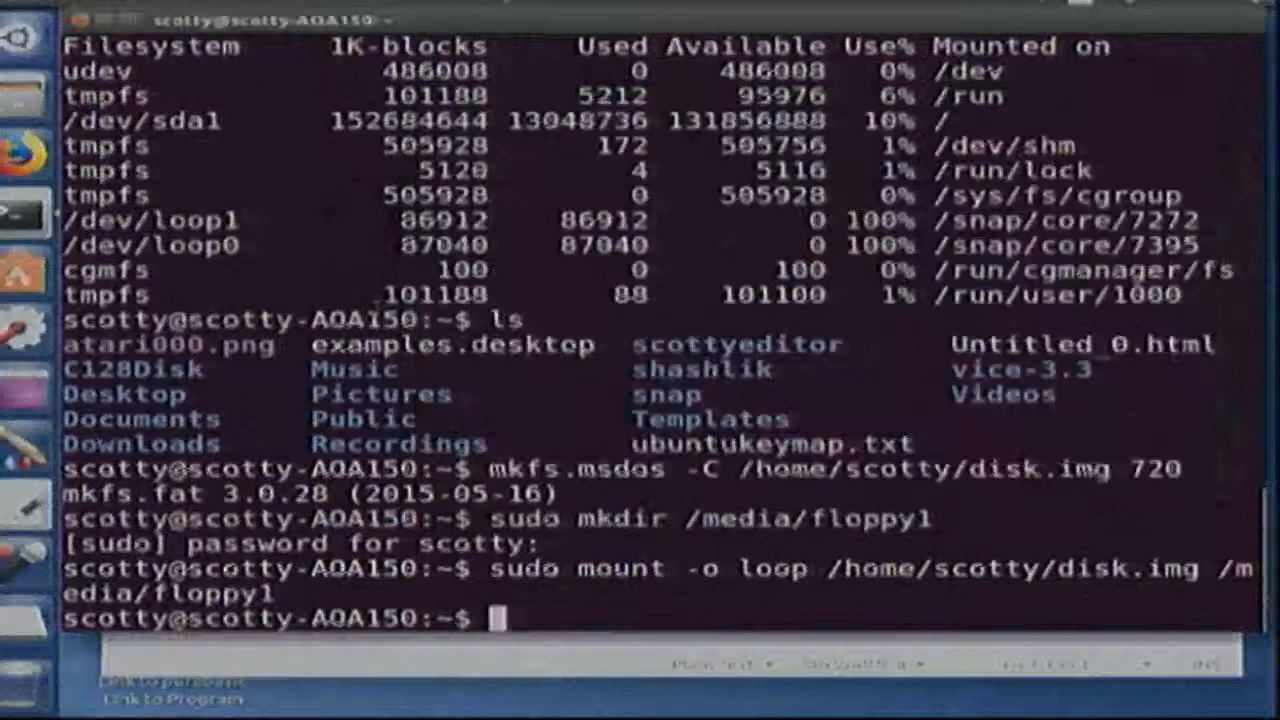
# Step: Change into /media/floppy1 and launch the pico editor there
pyautogui.write('cd /')
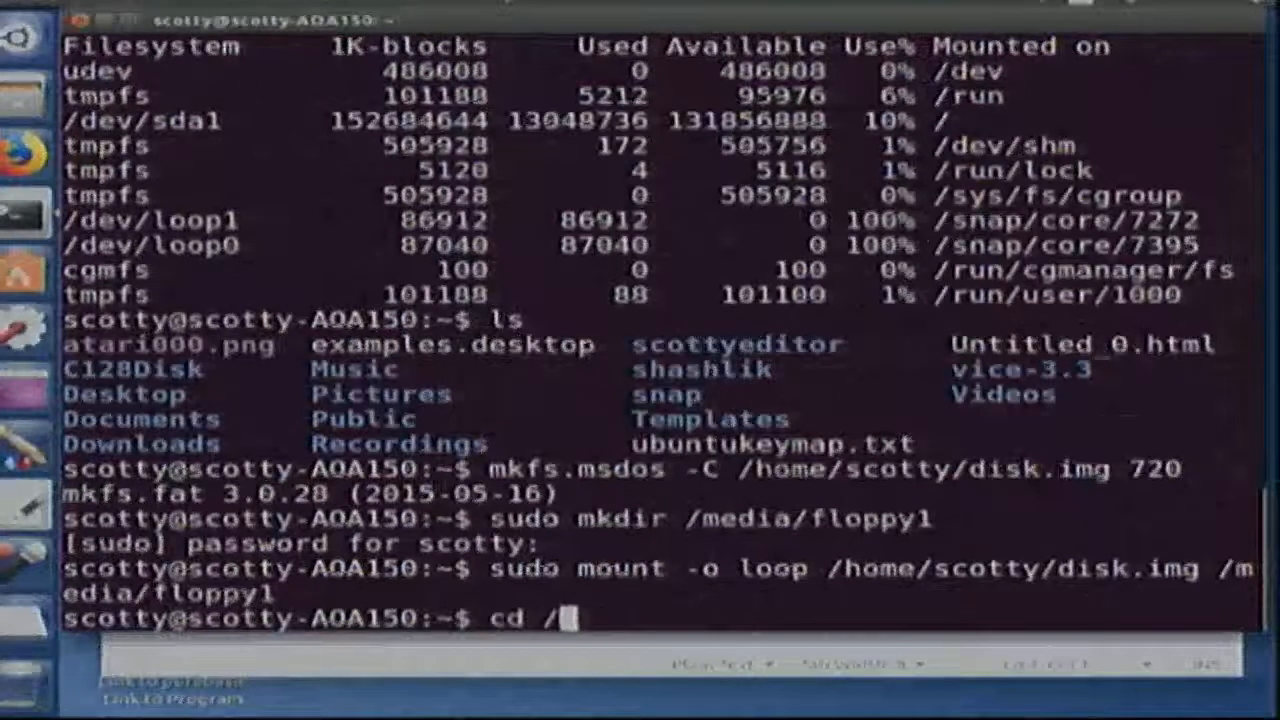
pyautogui.write('me')
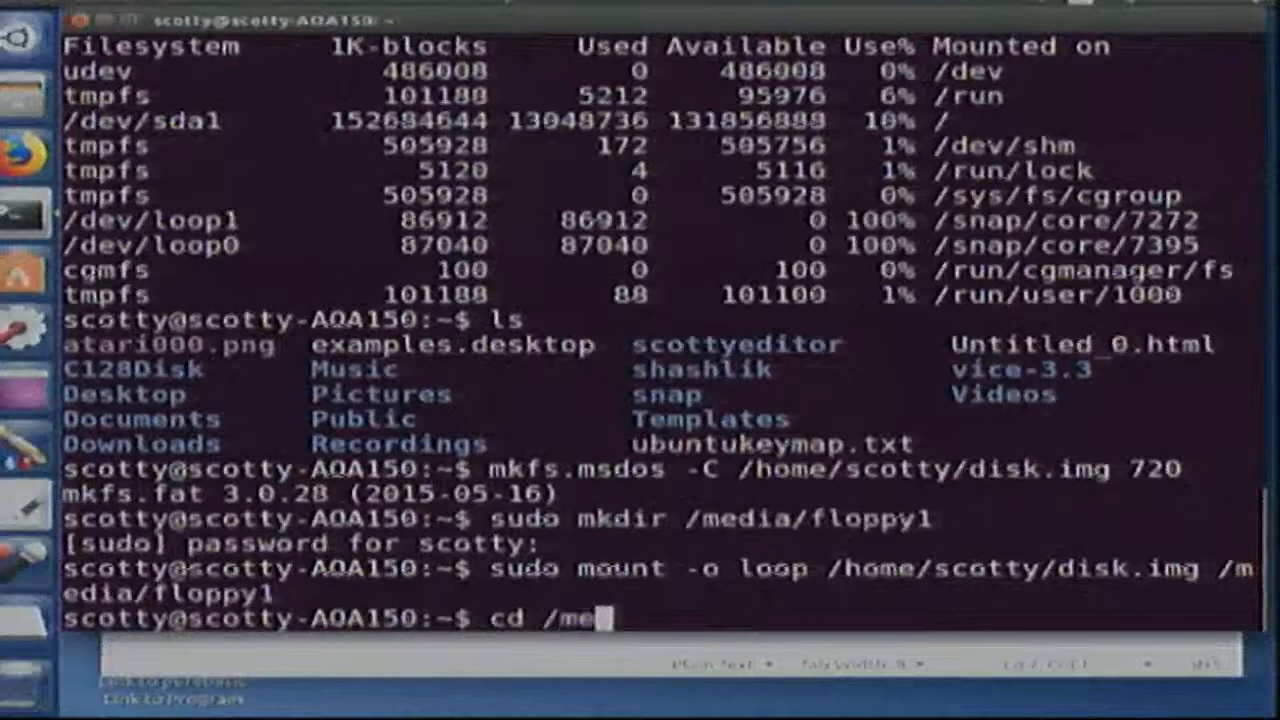
pyautogui.write('d')
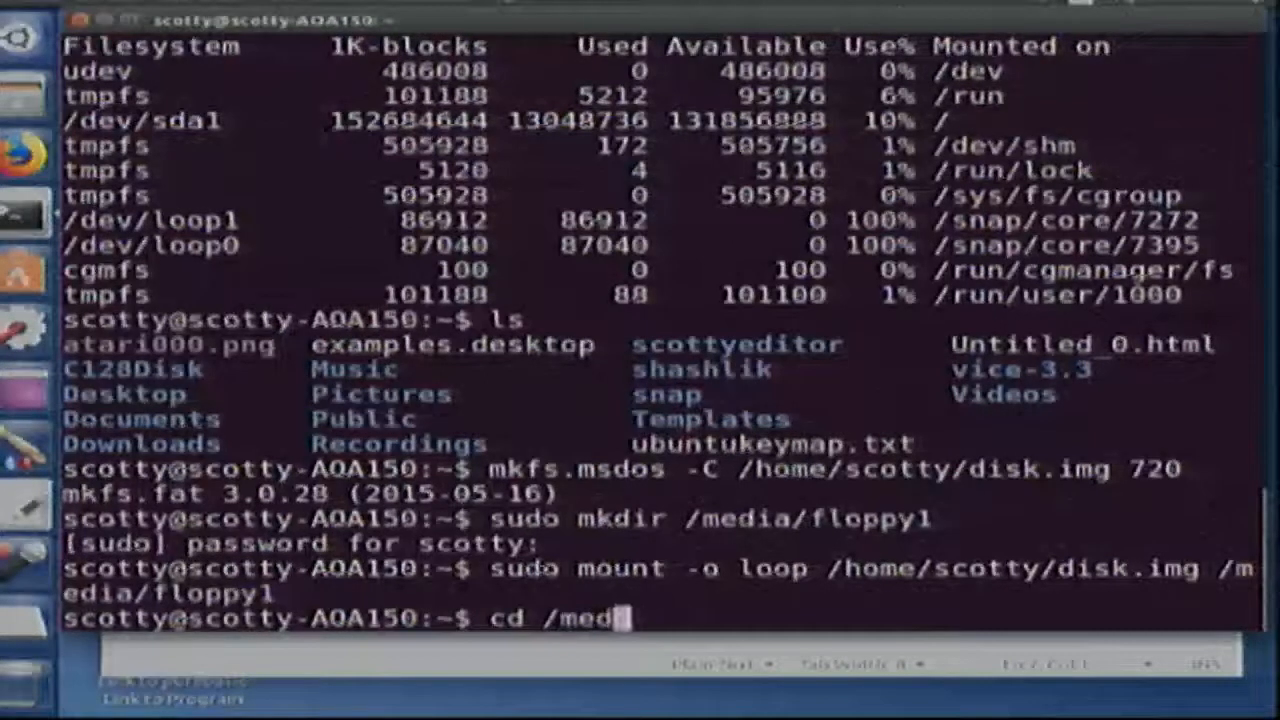
pyautogui.write('ia/')
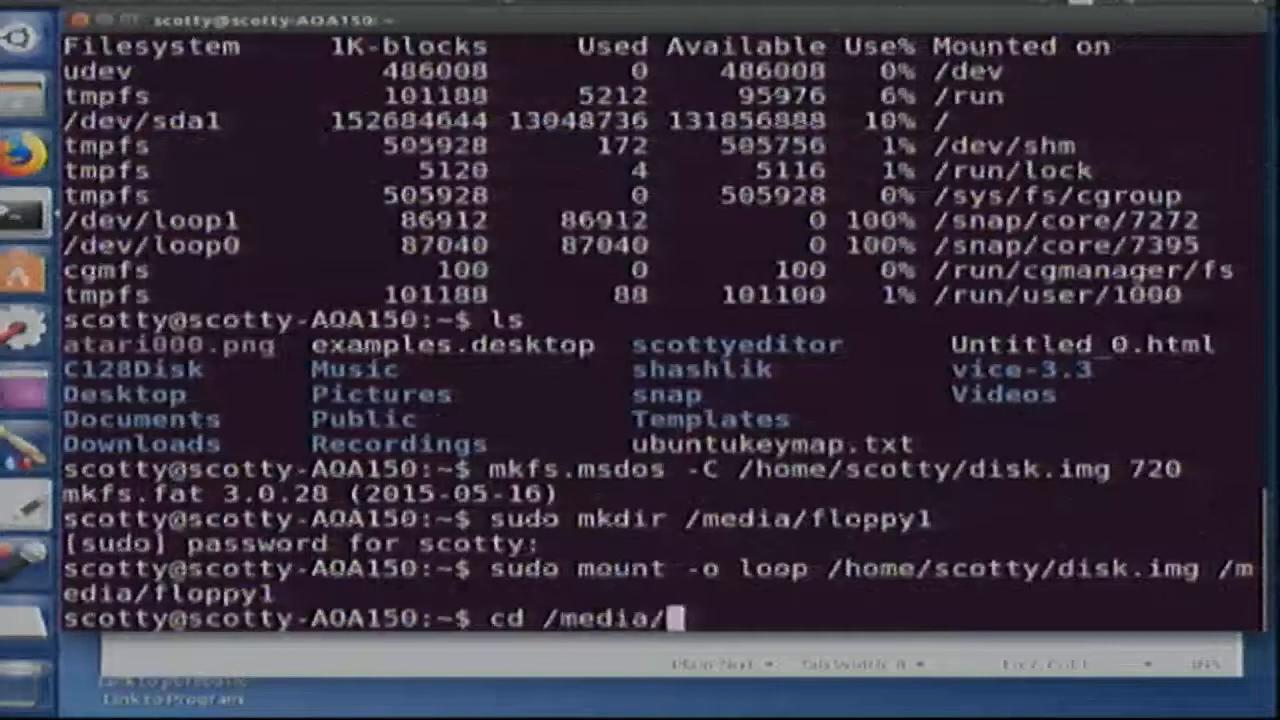
pyautogui.press('Return')
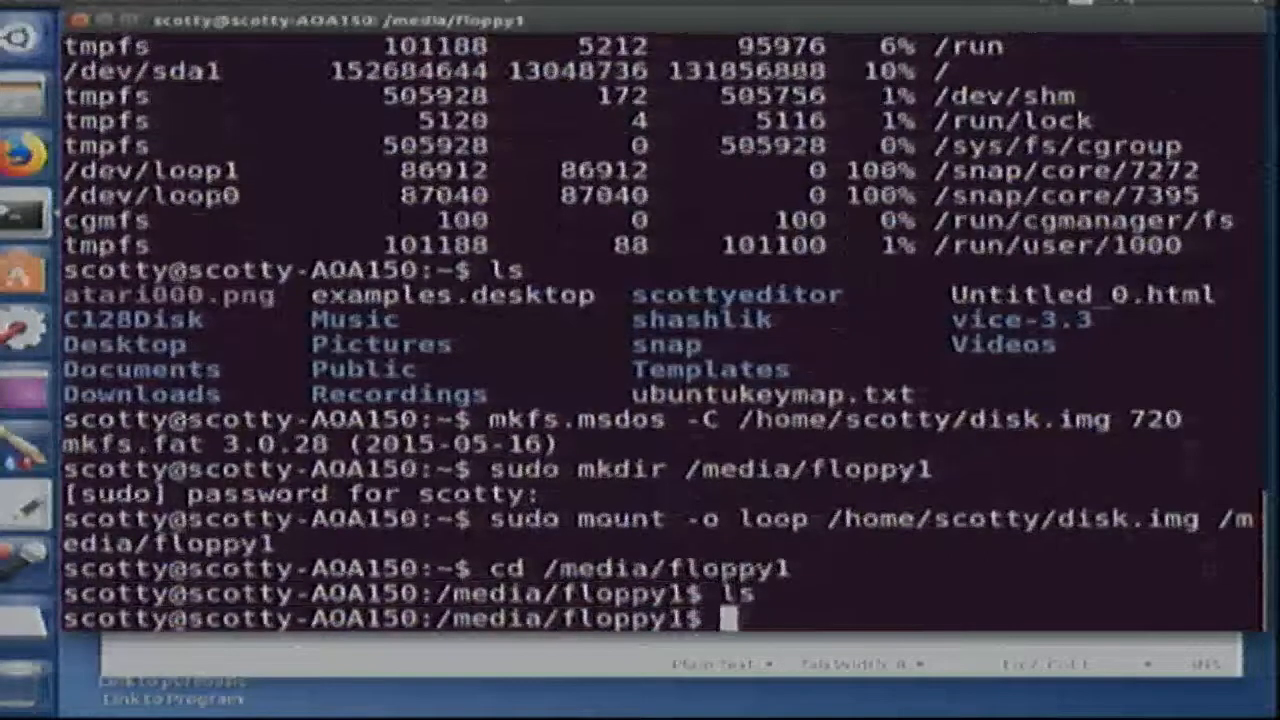
pyautogui.write('pico')
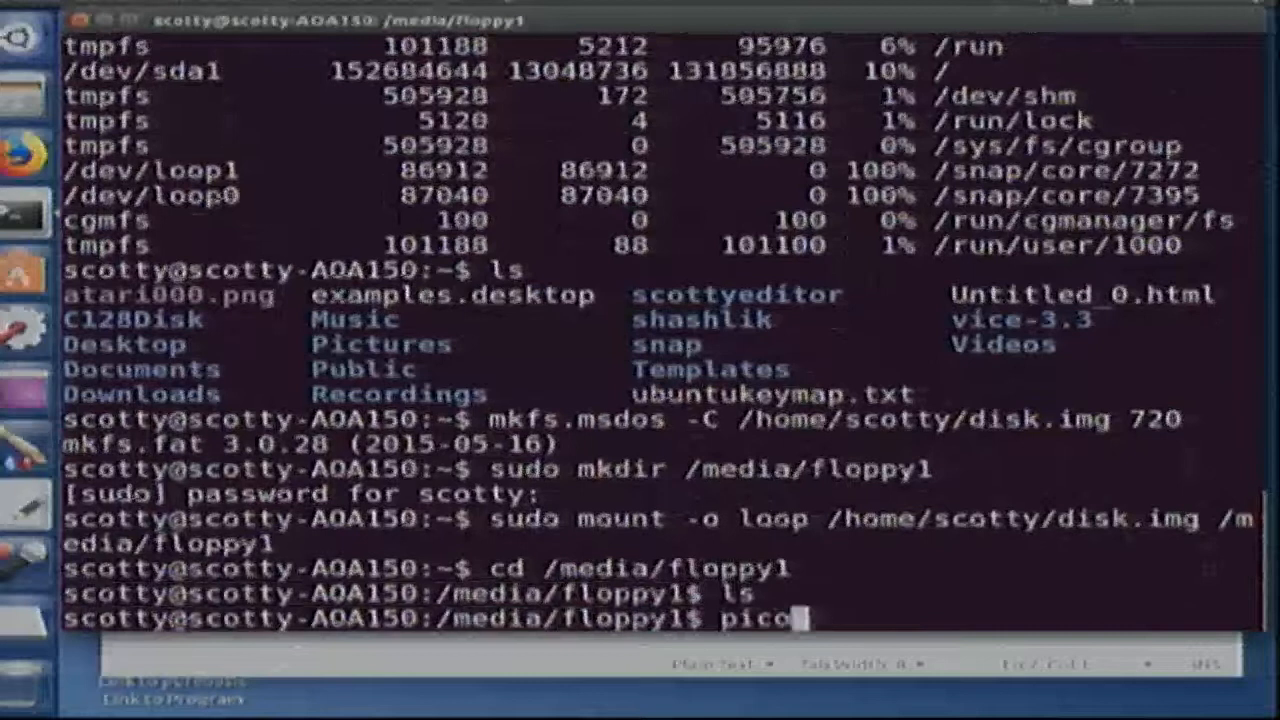
pyautogui.press('Return')
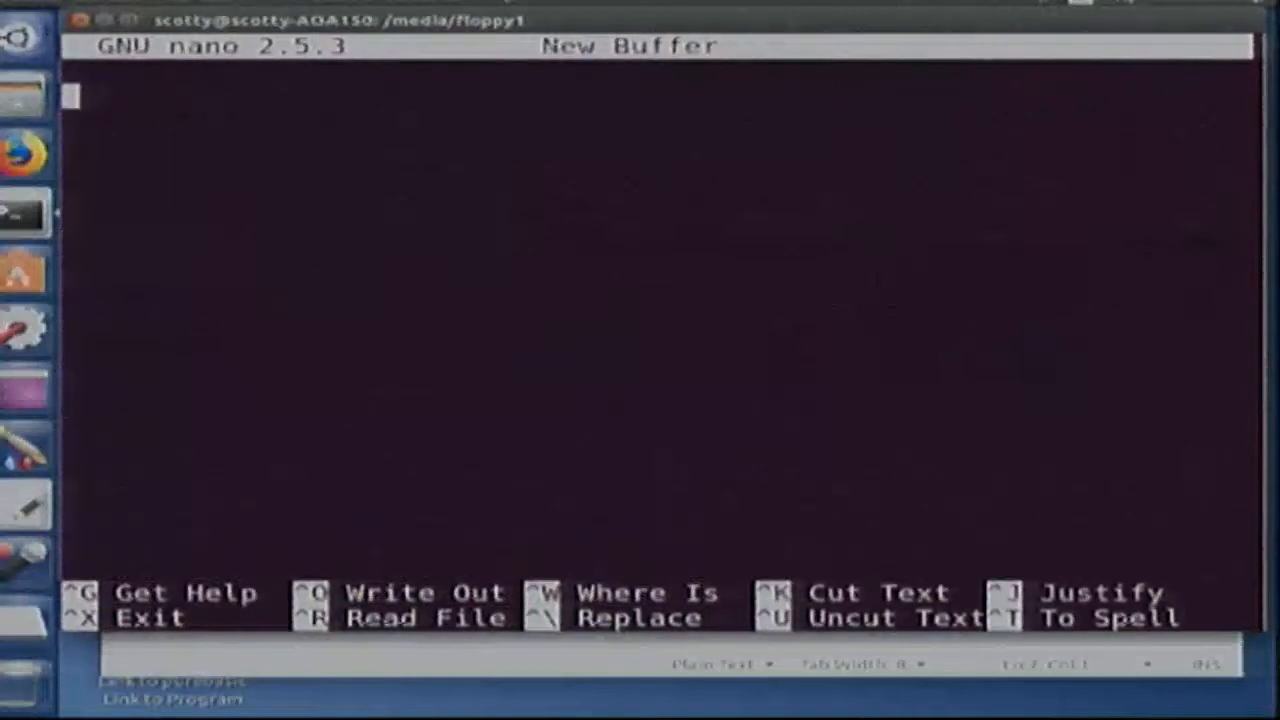
# Step: Quit nano and relaunch the editor with sudo
pyautogui.press('ctrl+x')
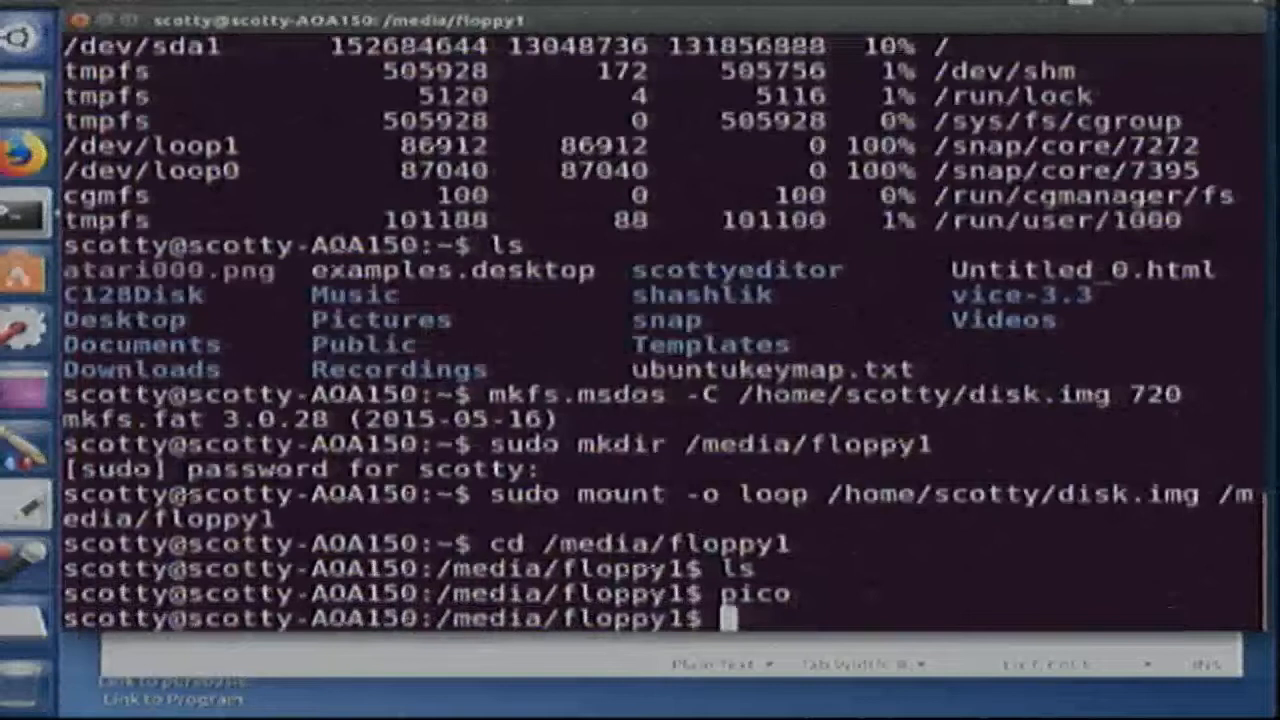
pyautogui.press('Return')
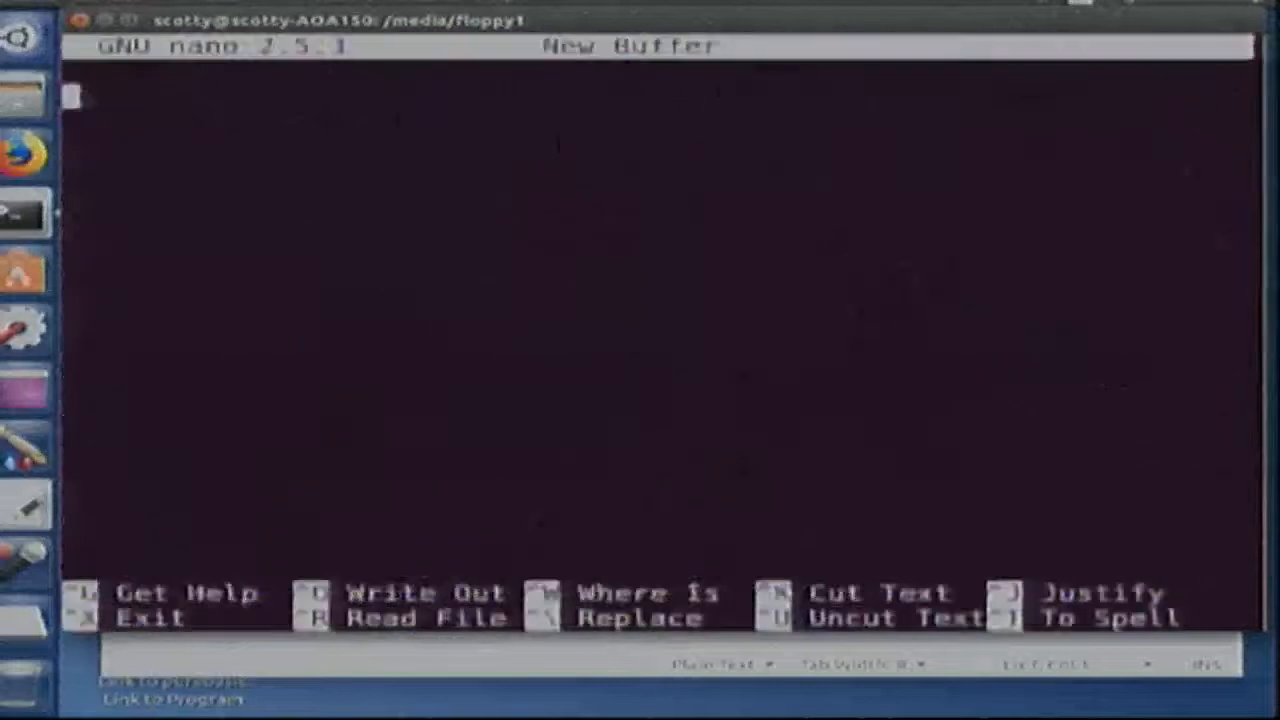
# Step: Write "this is a test" and save it as test.txt
pyautogui.write('this i')
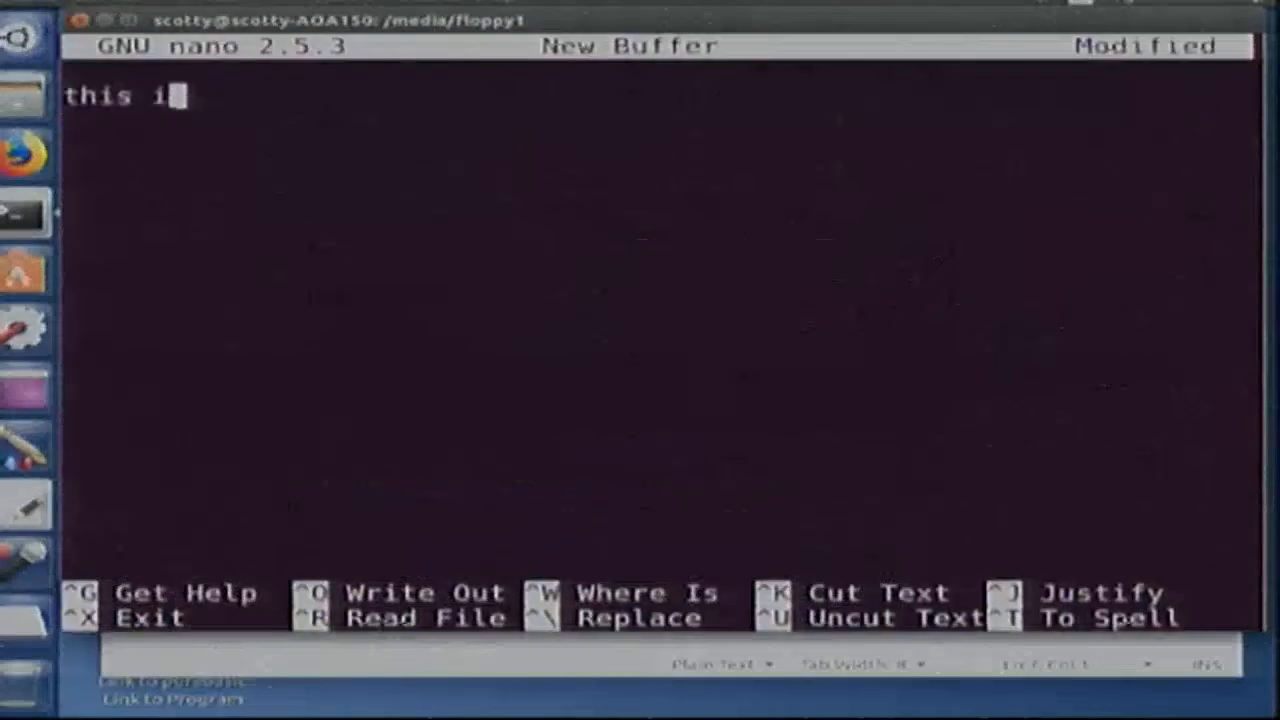
pyautogui.press('Return')
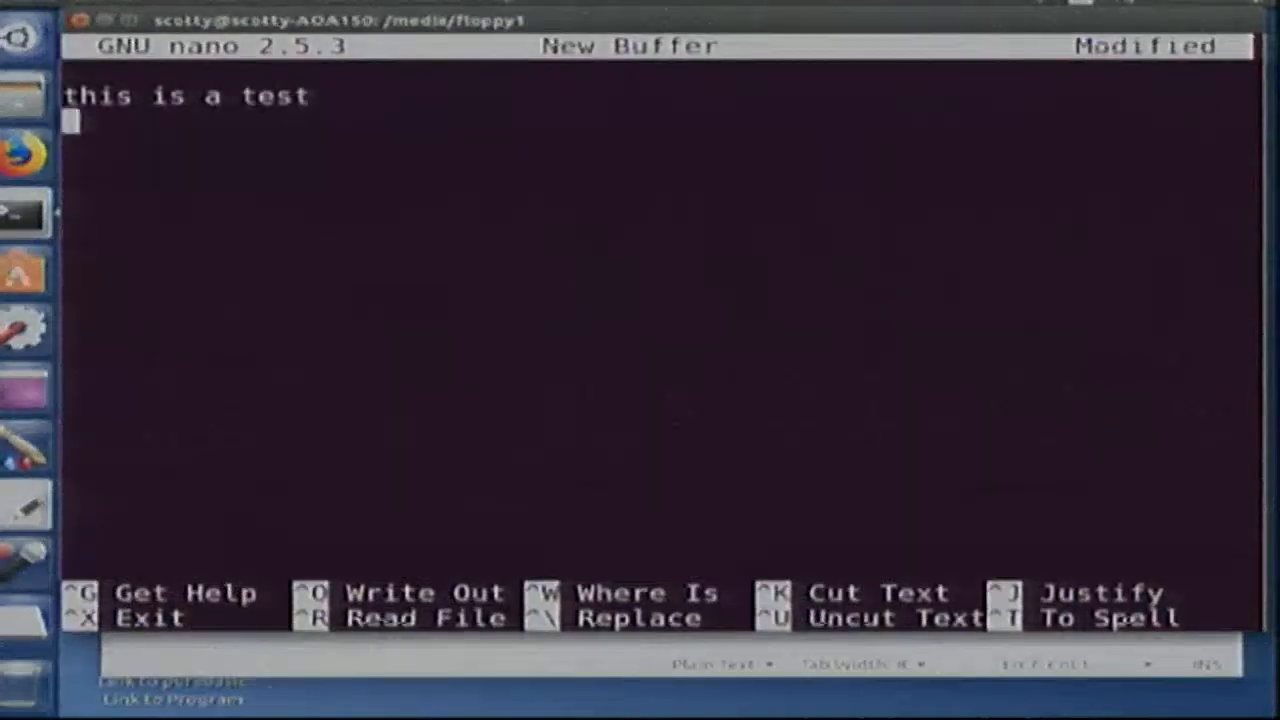
pyautogui.press('ctrl+c')
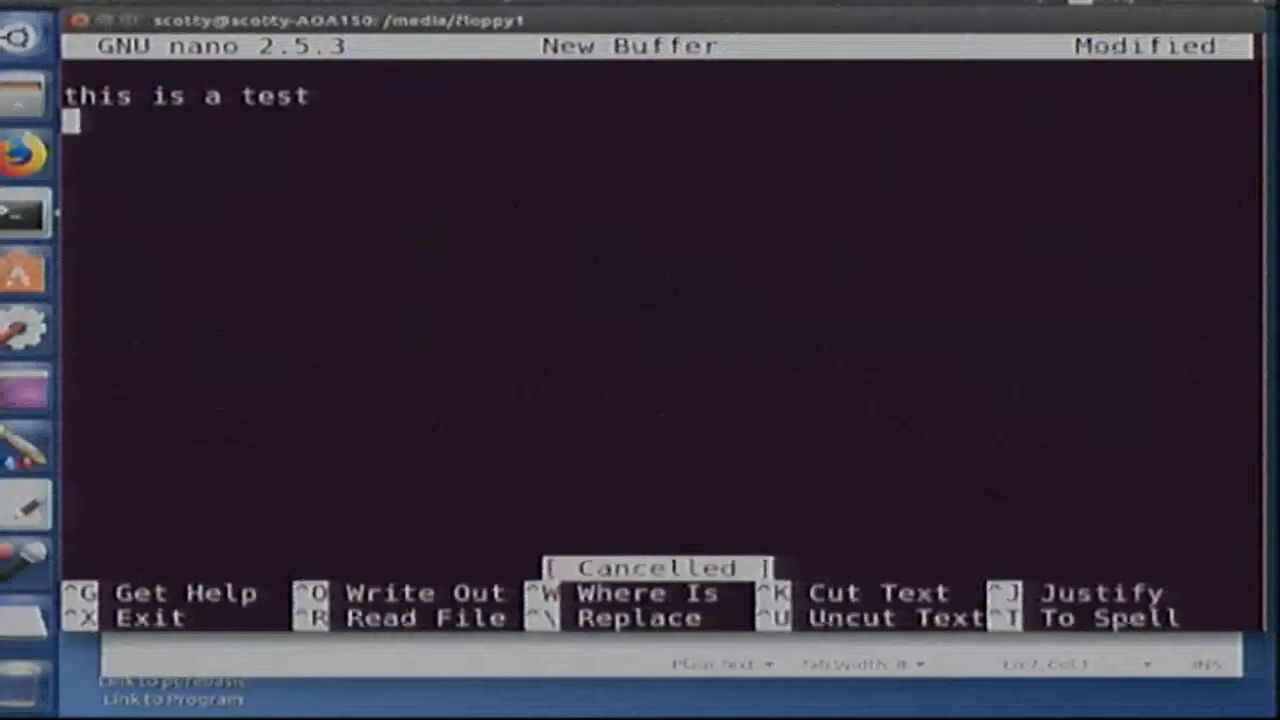
pyautogui.press('ctrl+o')
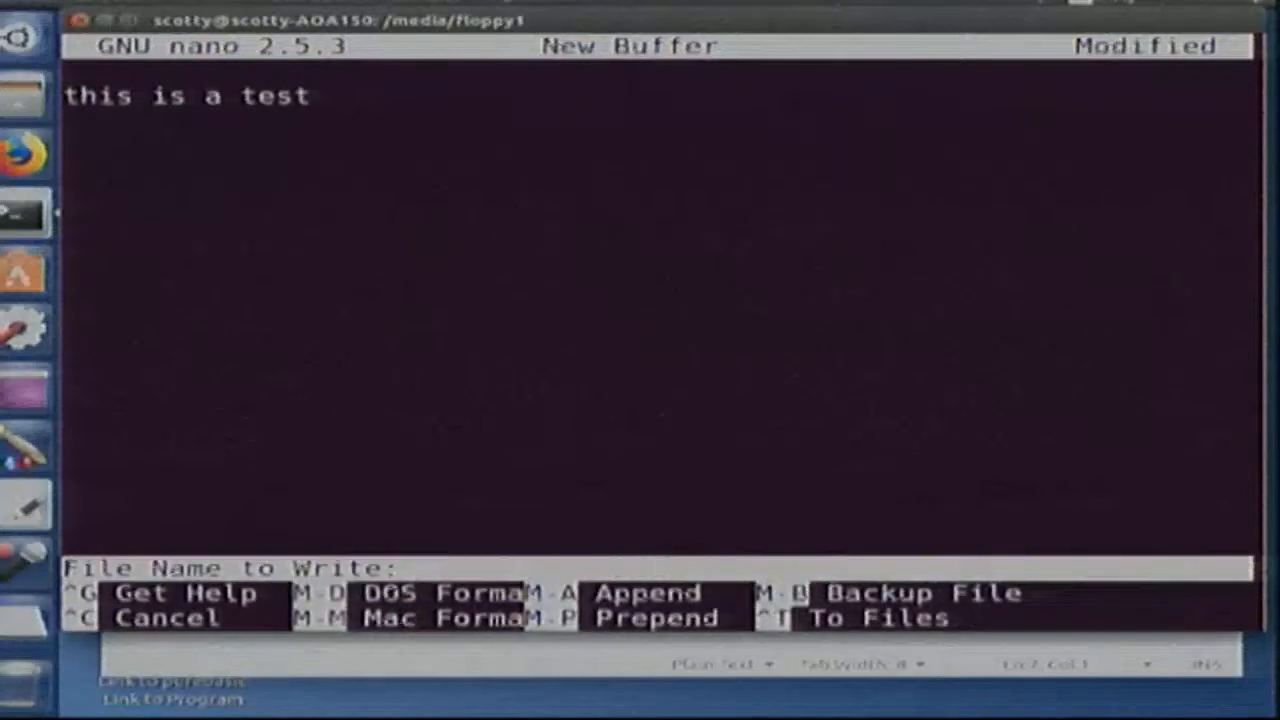
pyautogui.write('test.txt')
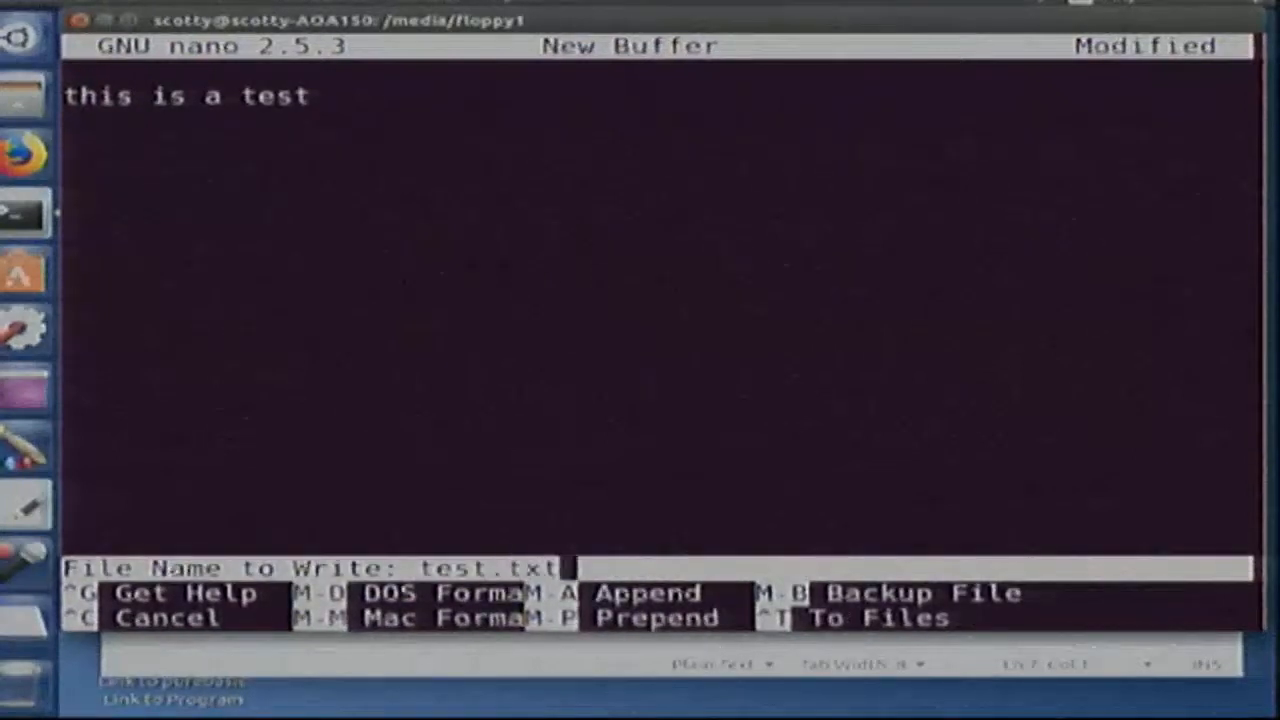
pyautogui.press('Return')
pyautogui.write('ls')
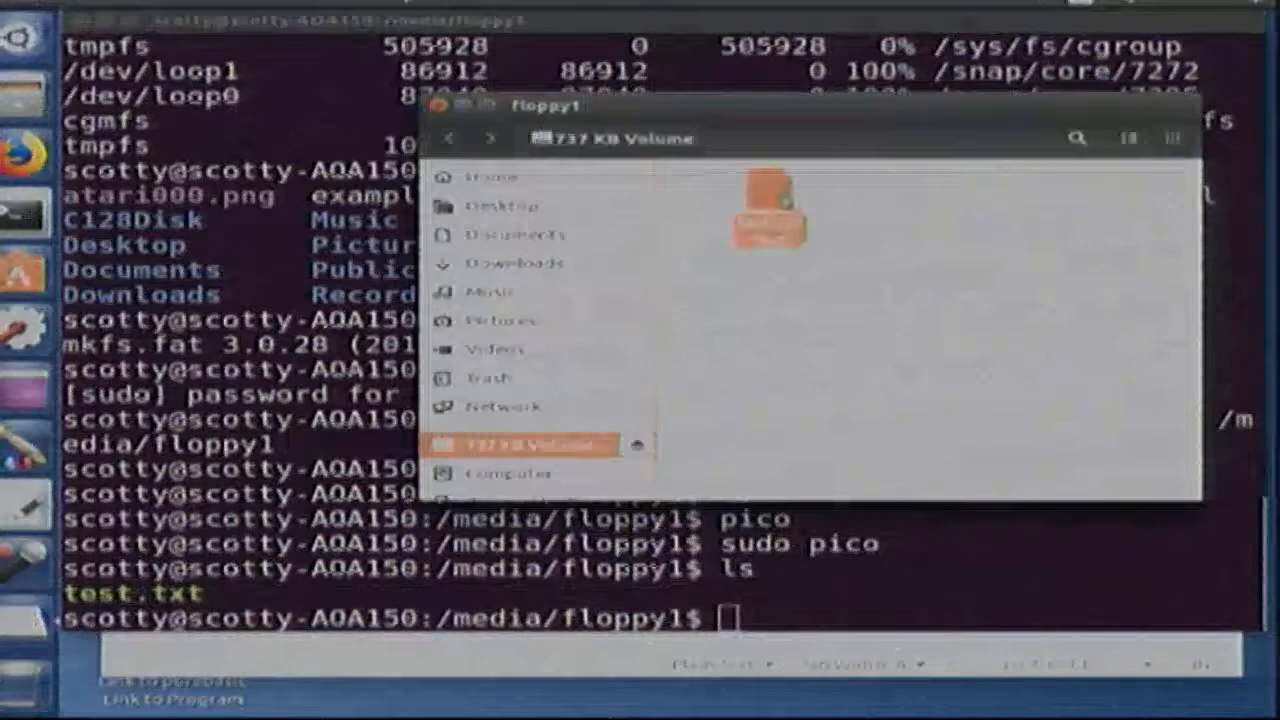
# Step: Open test.txt from the 737 KB floppy volume in Files
pyautogui.doubleClick(770, 200)
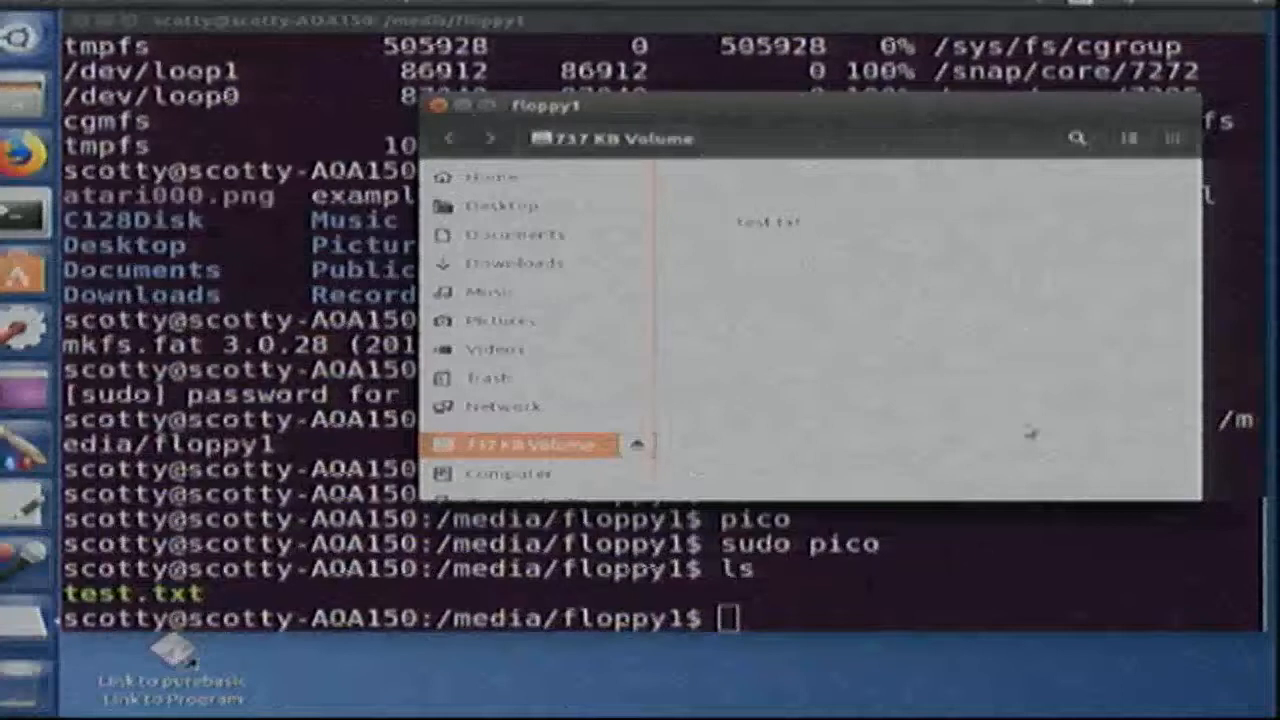
pyautogui.moveTo(810, 372)
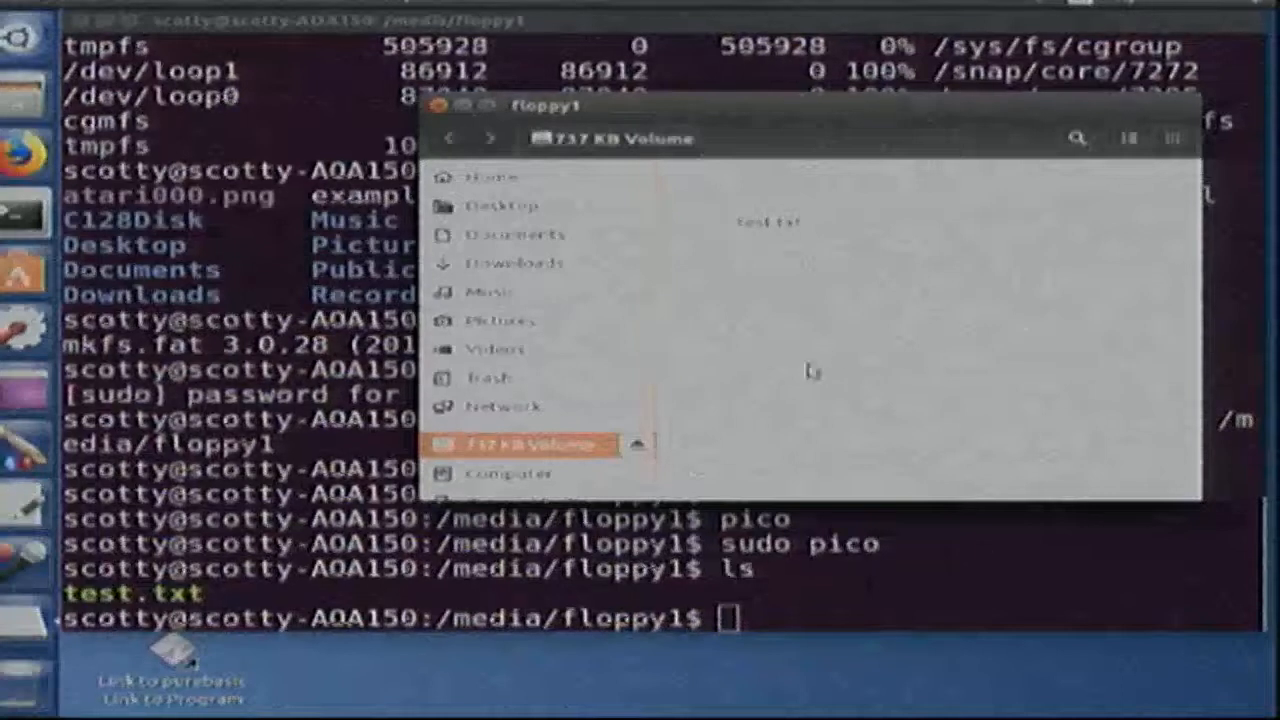
pyautogui.moveTo(825, 356)
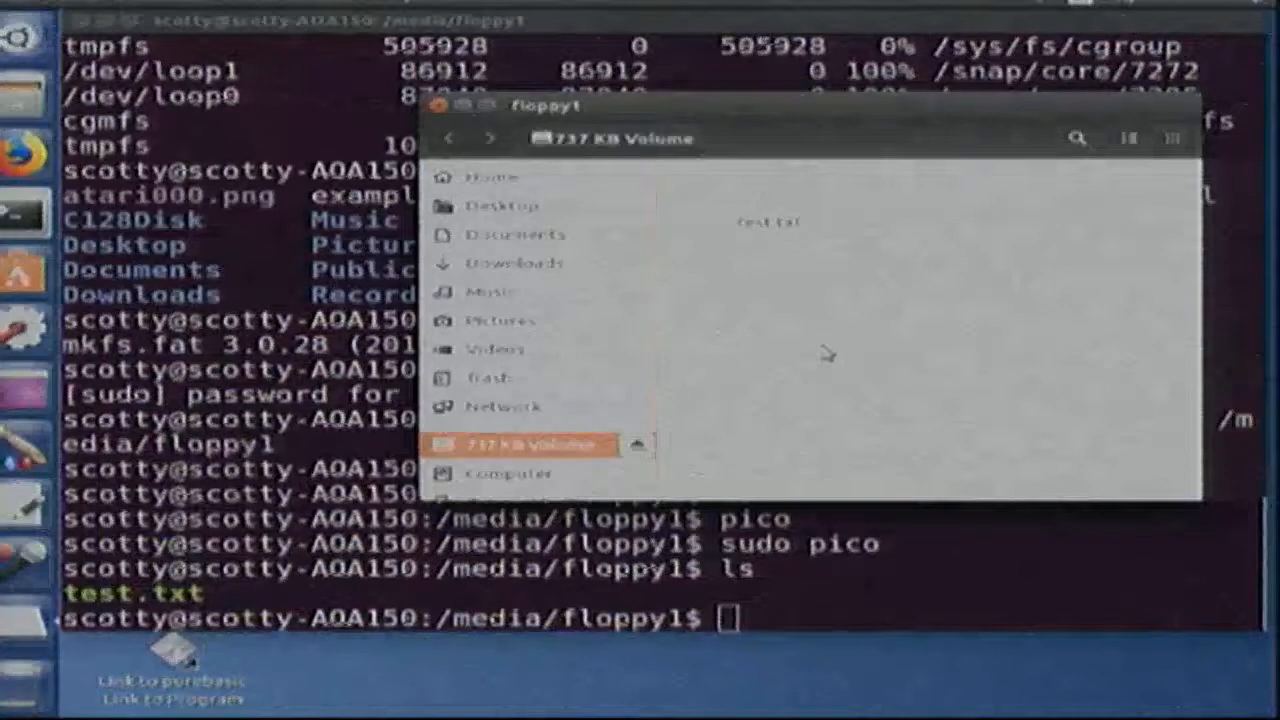